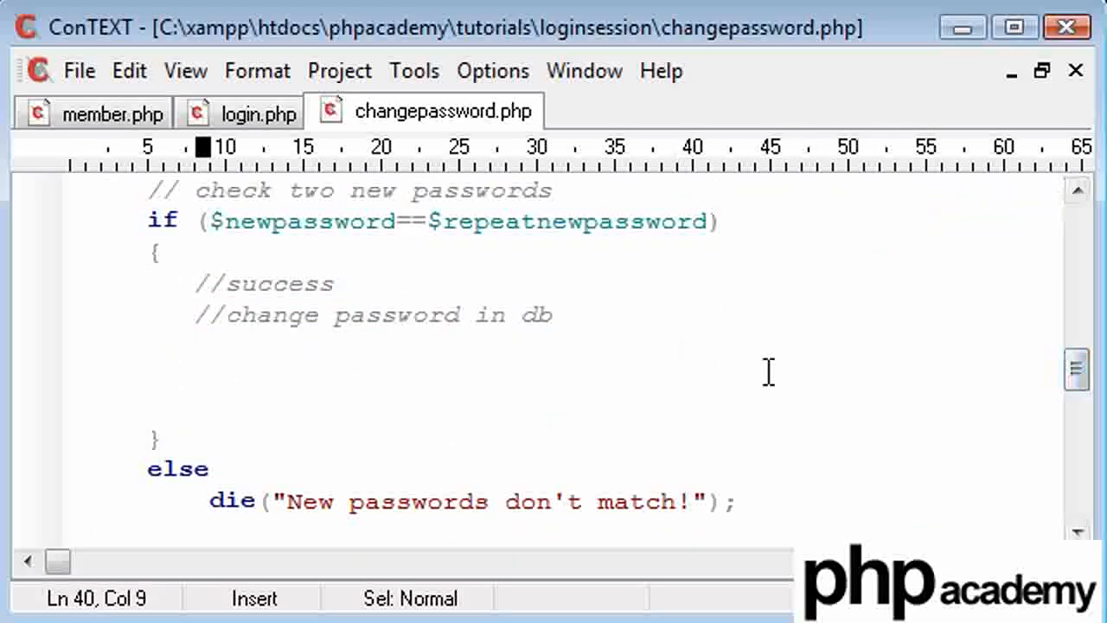
Step: Write $querychange = mysql_query("UPDATE users SET password='$newpassword' WHERE username='$user'")
text($querychange =)
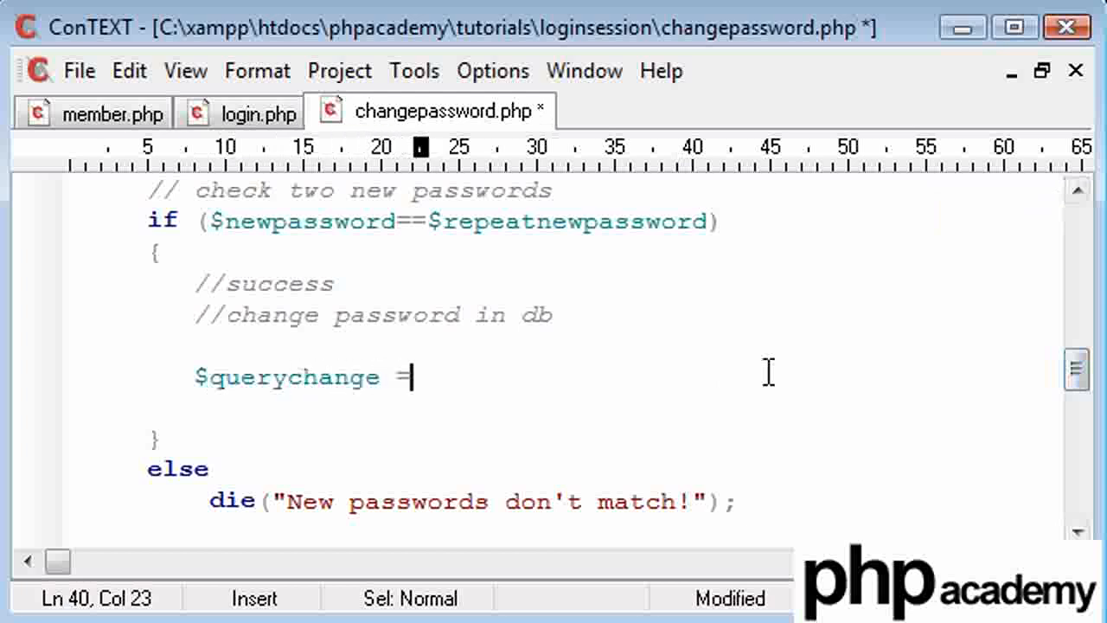
text(mysql_que)
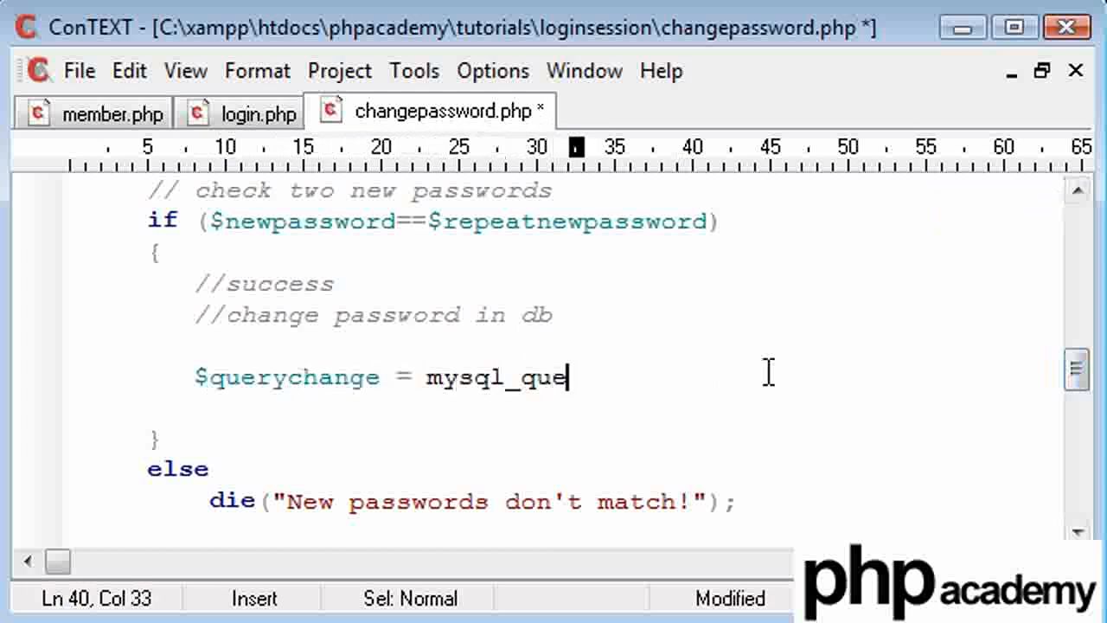
text(ry();)
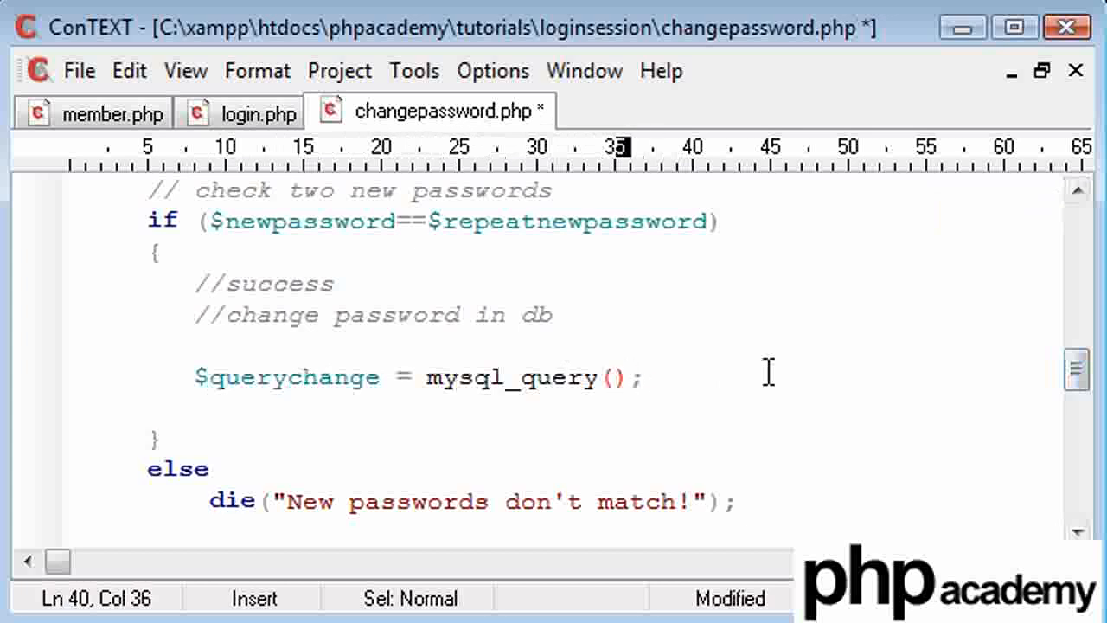
text("")
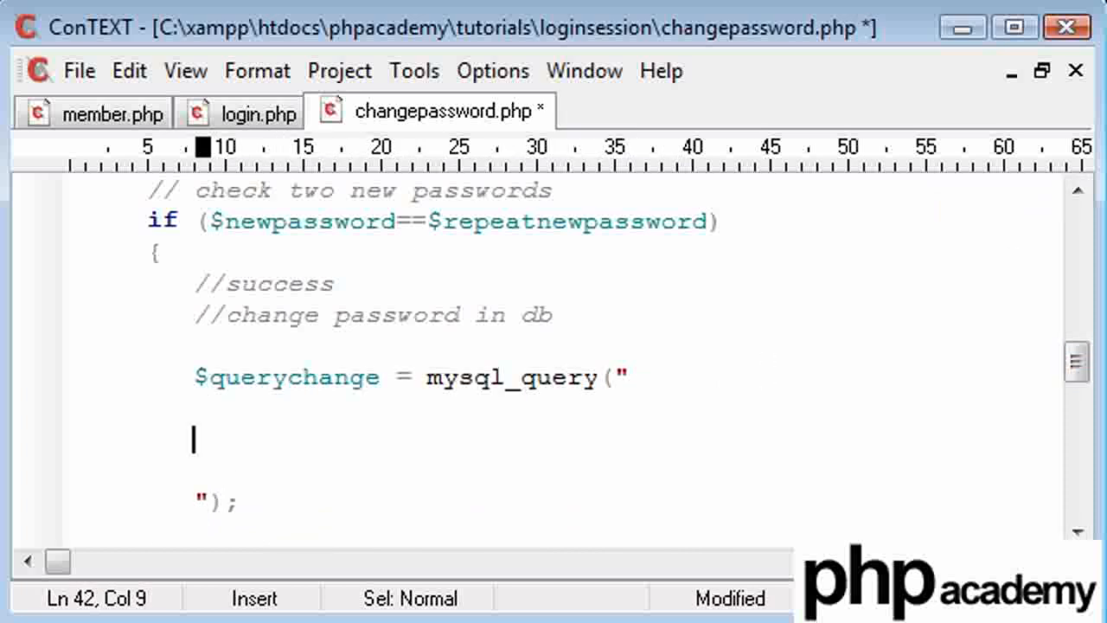
text(UPD)
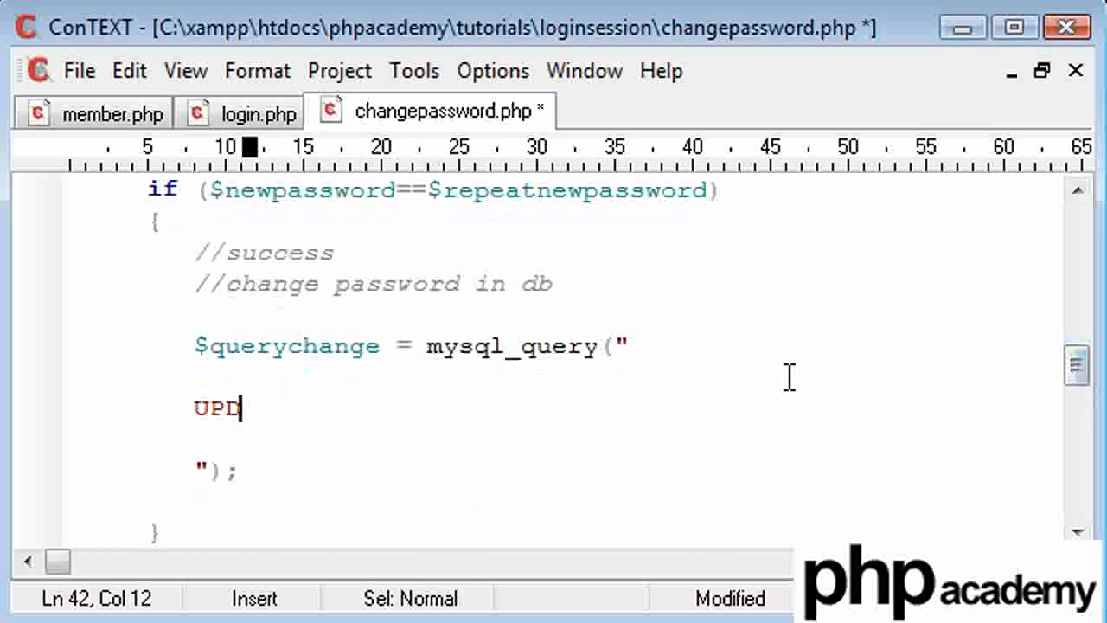
text(ATE)
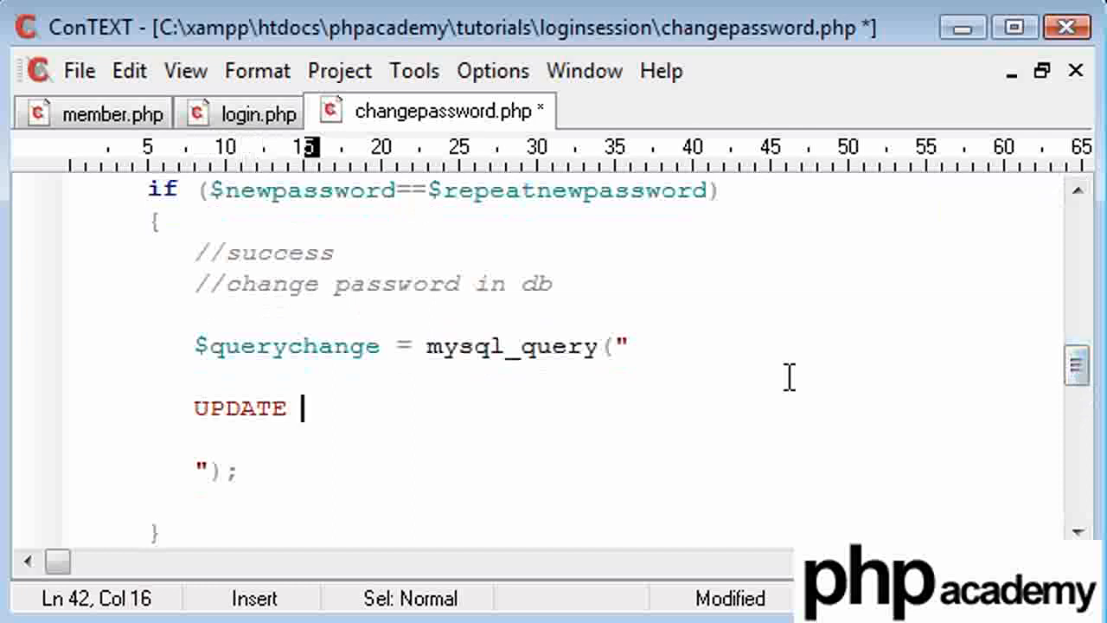
text(users)
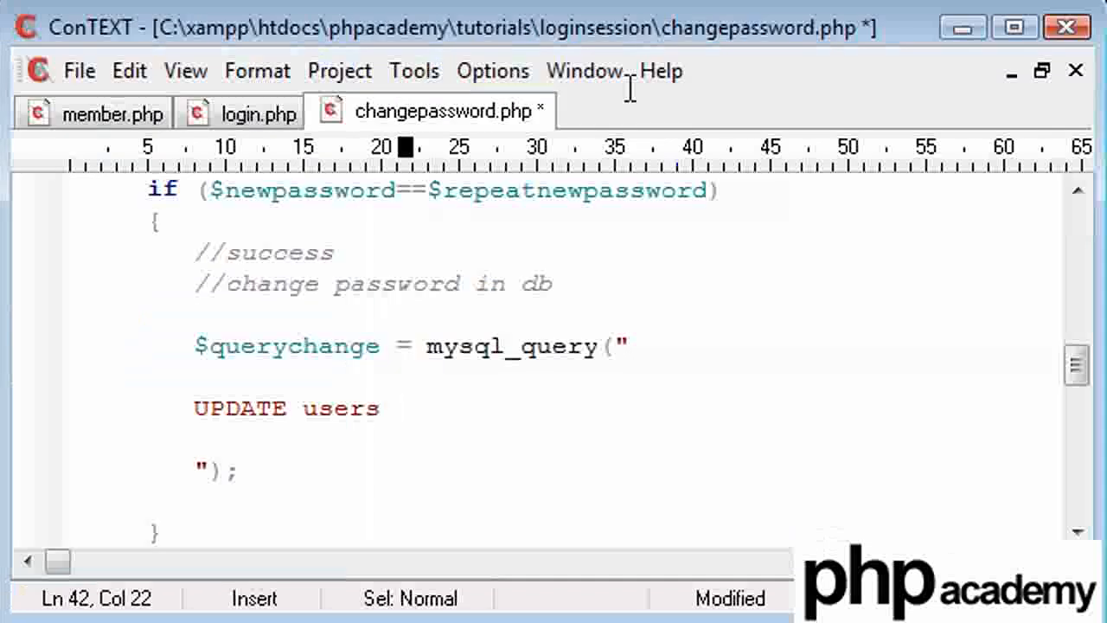
text(SET)
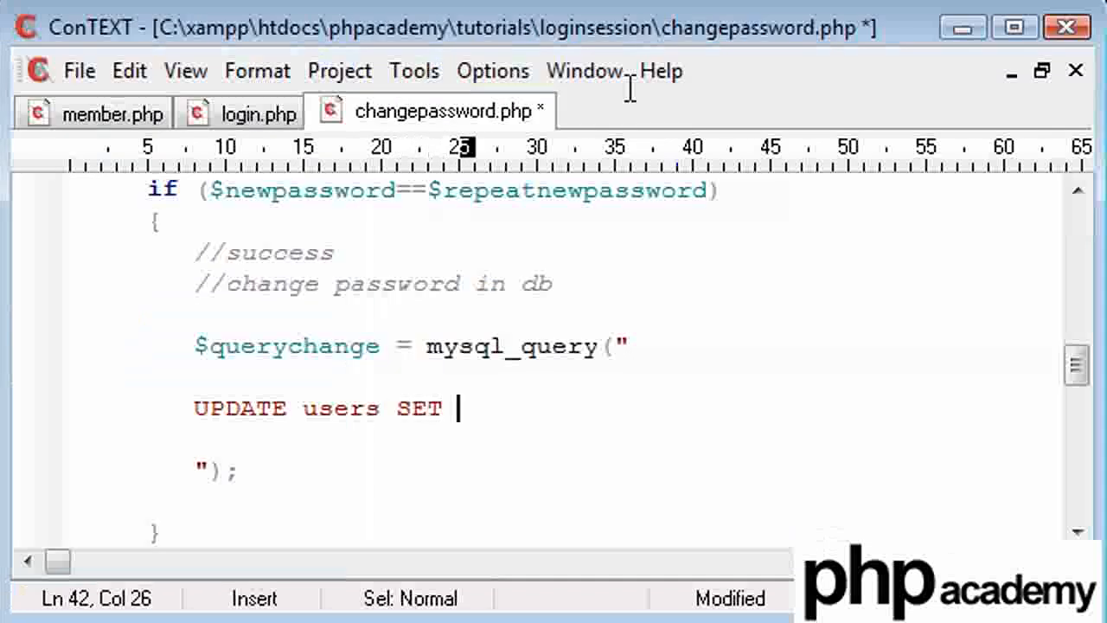
text(password=)
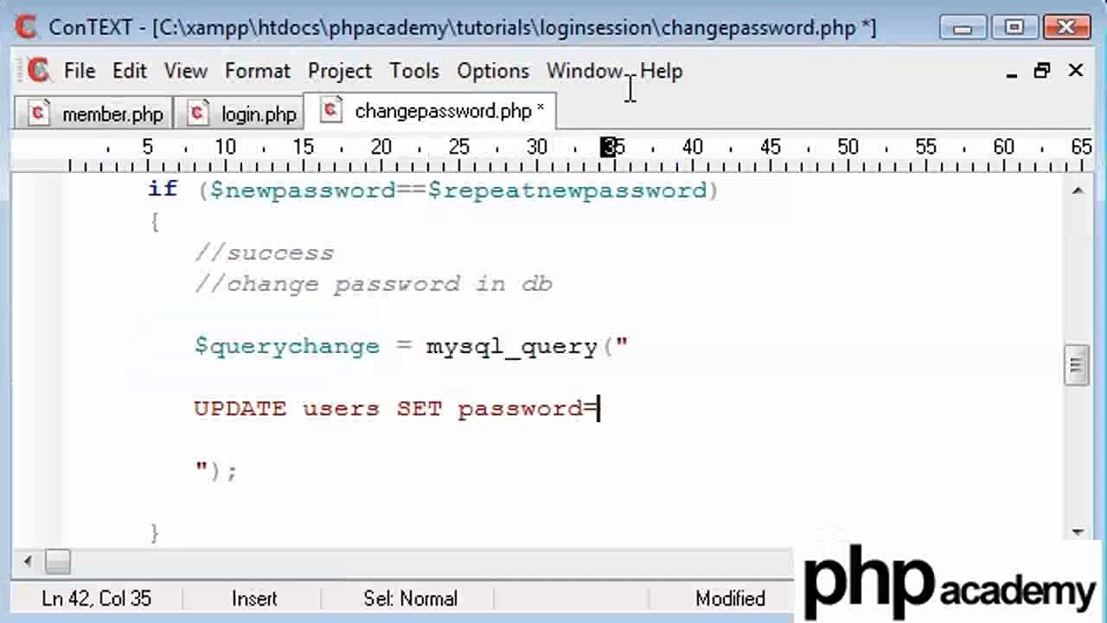
text('$newpas)
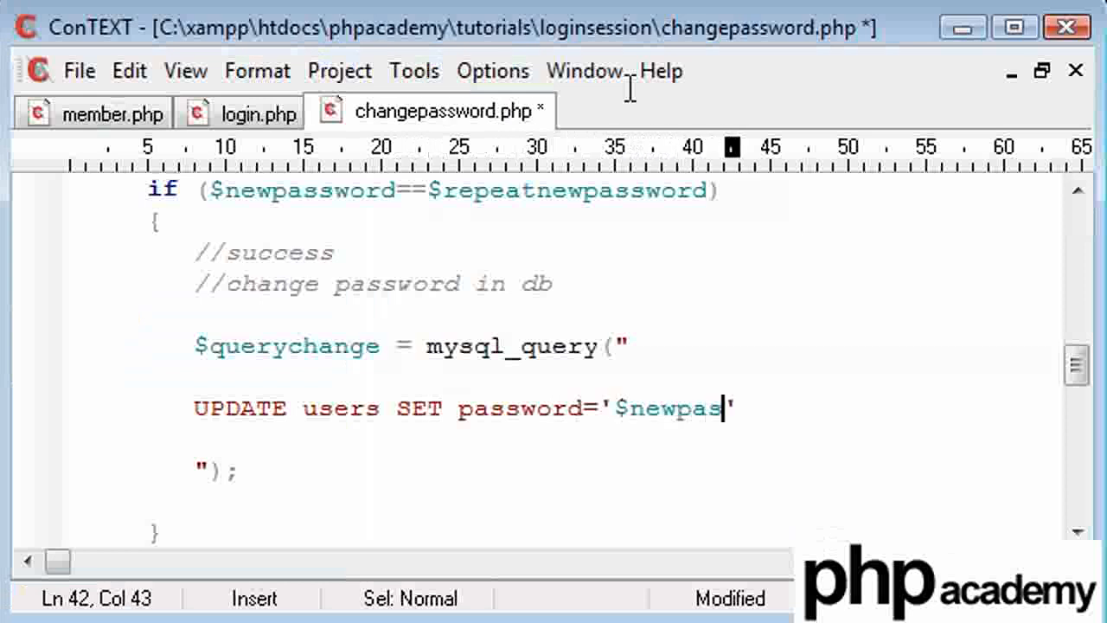
text(sword)
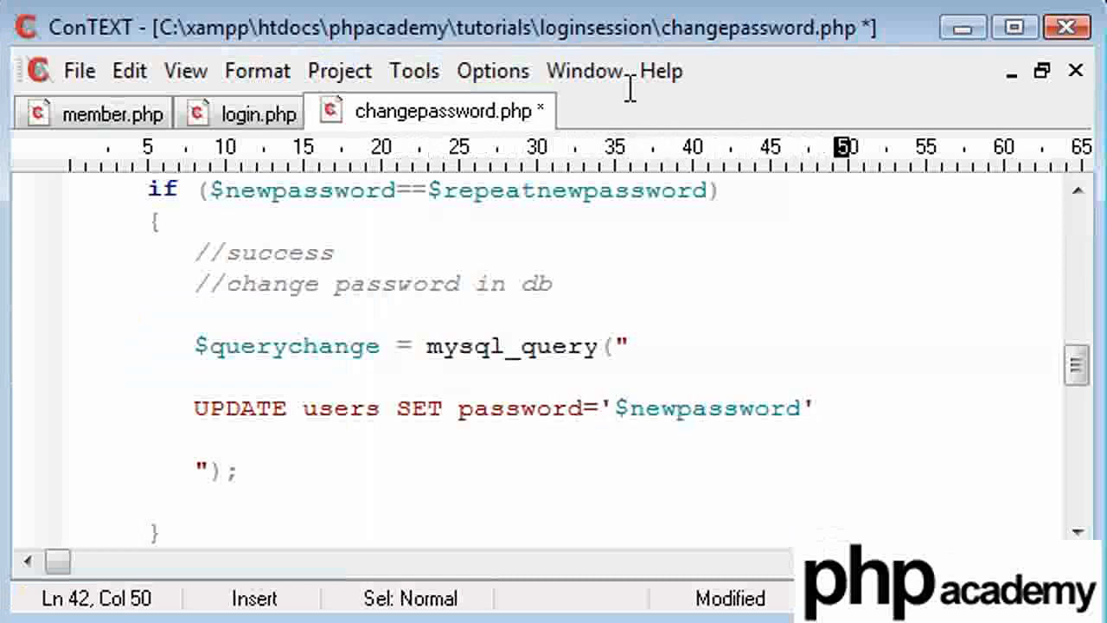
text(WHERE username='$user')
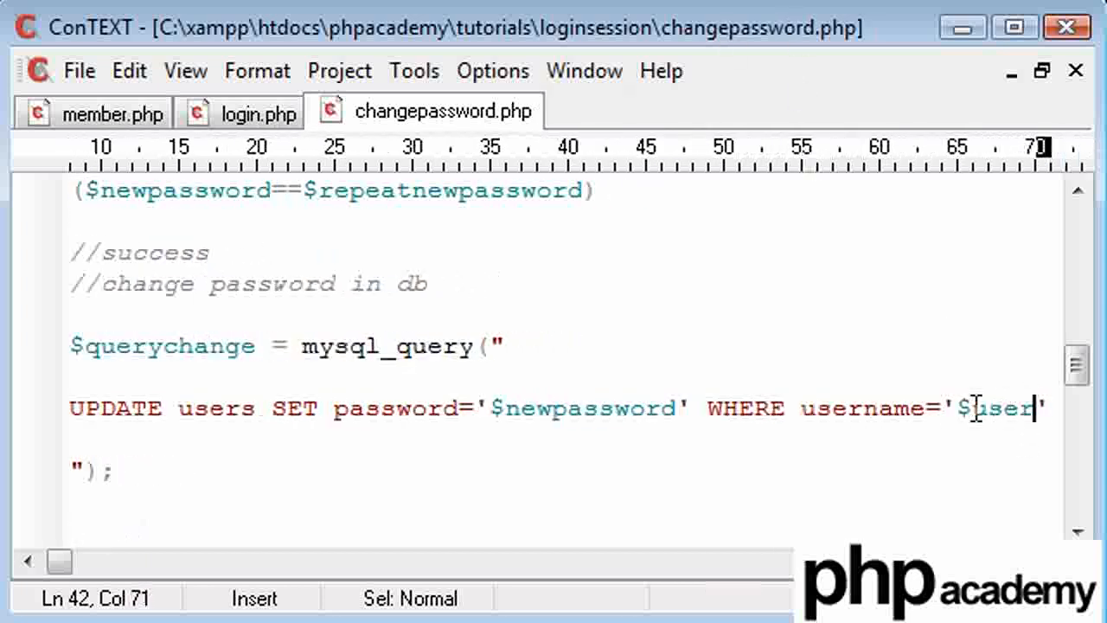
Step: Open the phplogin users table in phpMyAdmin to view alex's password hash
double_click(861, 408)
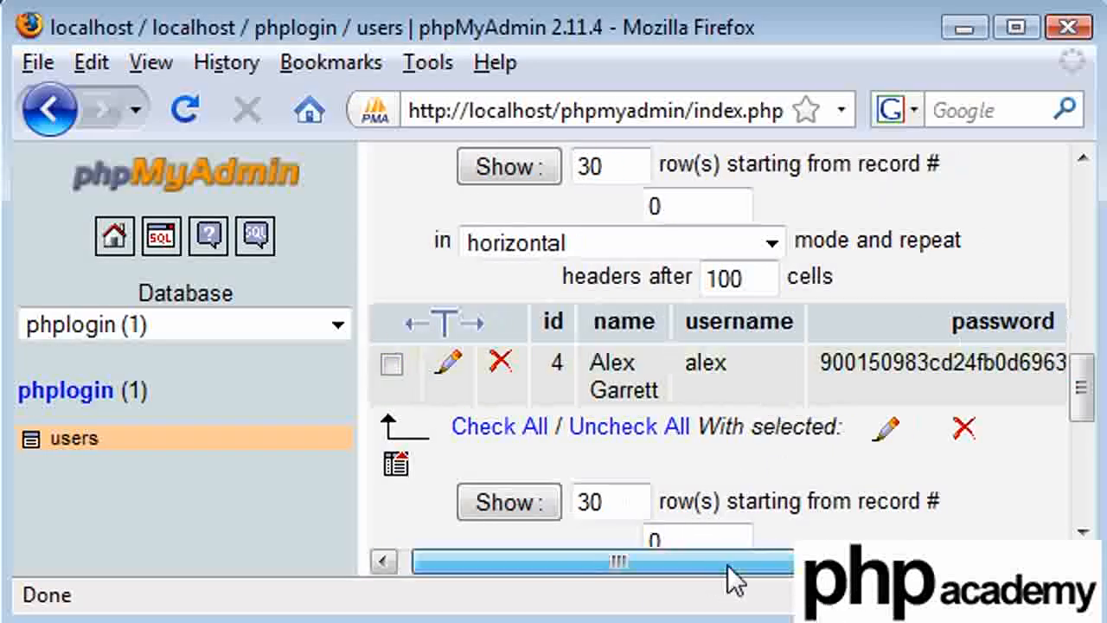
scroll(left, 3)
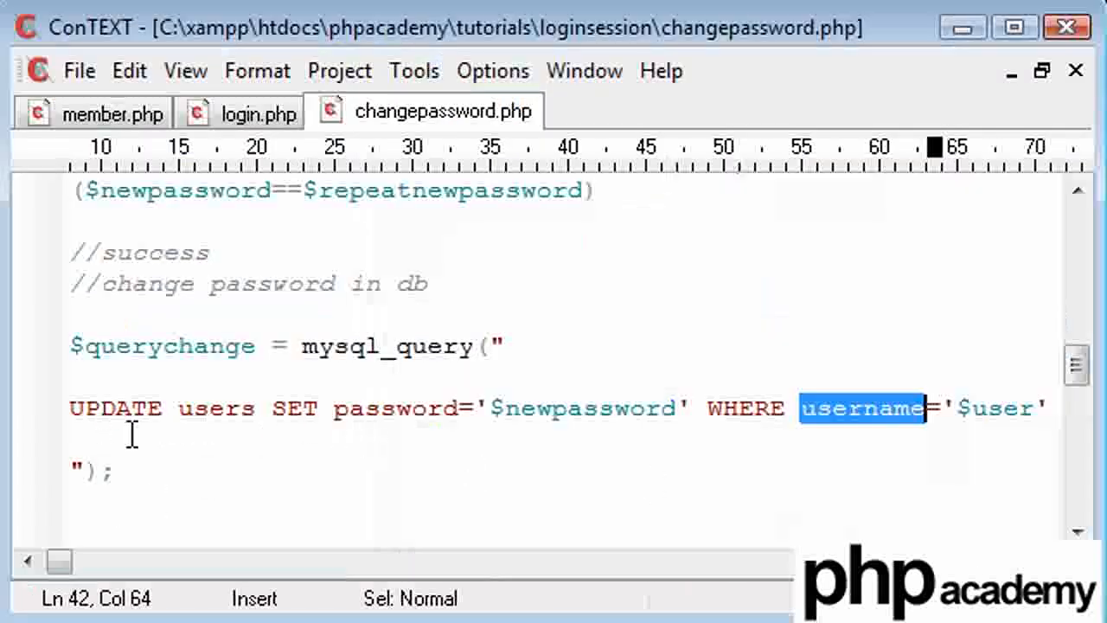
double_click(293, 407)
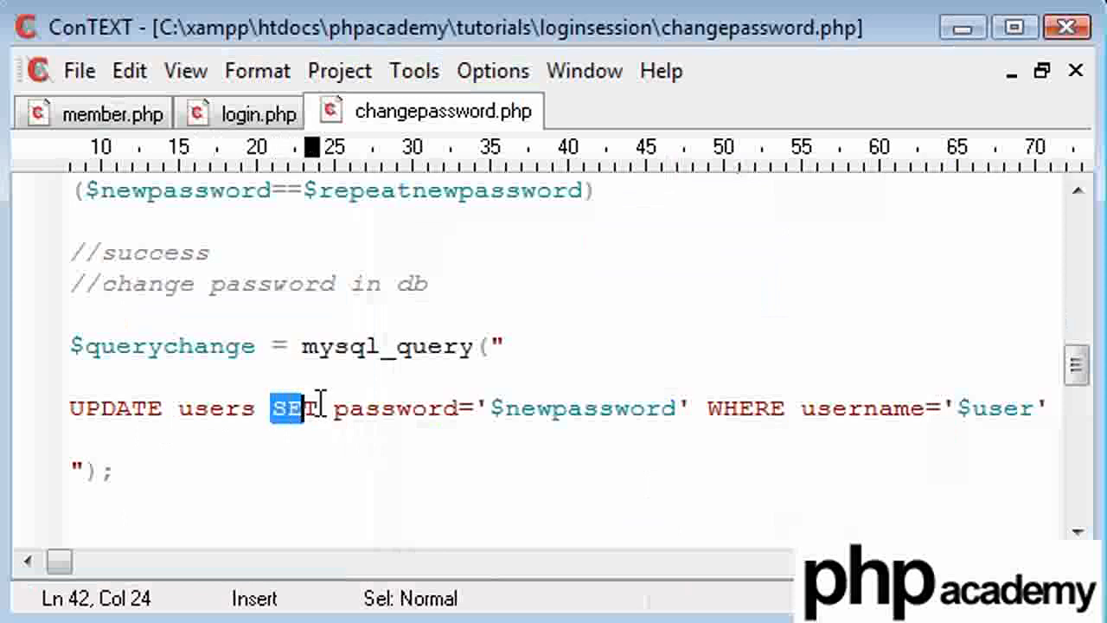
double_click(582, 407)
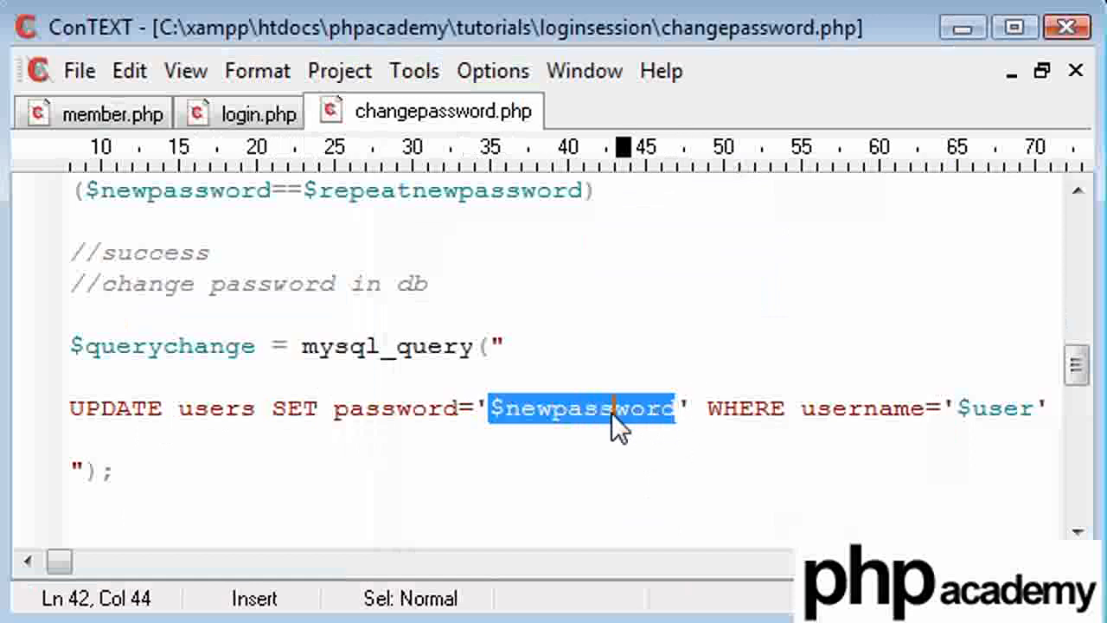
click(701, 407)
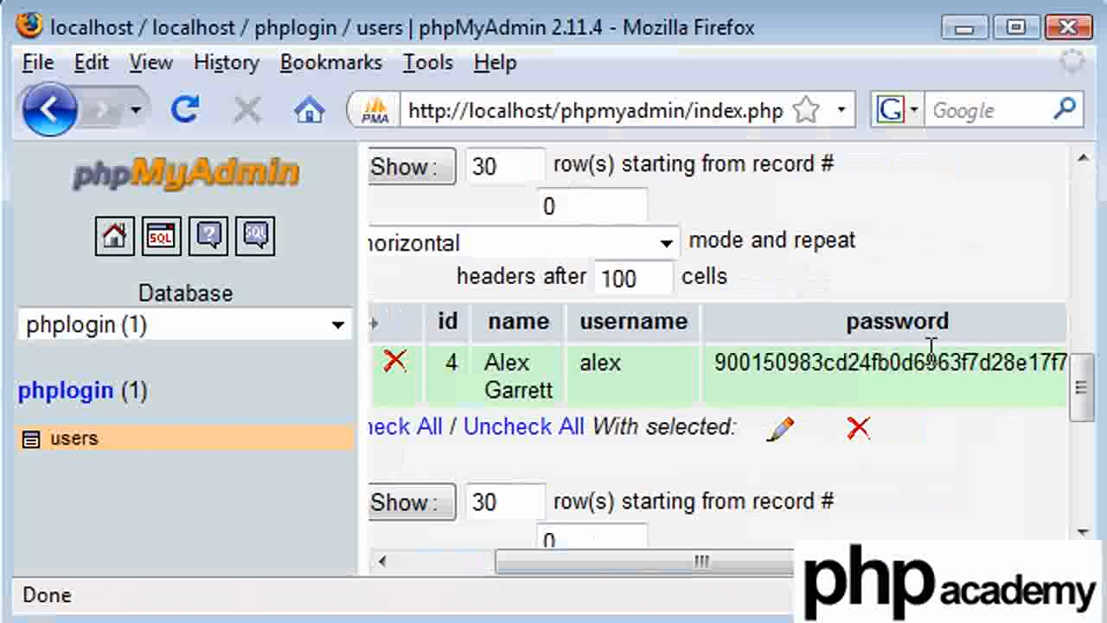
Step: Remove the blank lines so the UPDATE query sits on one line inside mysql_query
double_click(719, 361)
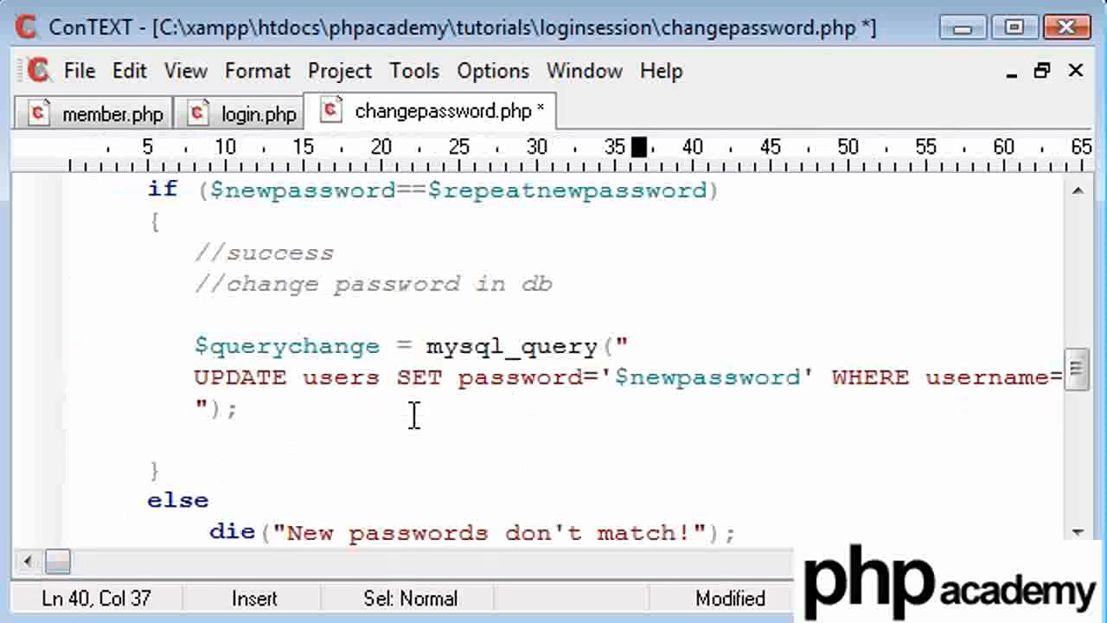
Step: Add die("Your password has been changed. <a href='index.php'>Return</a> to the main page")
text(e)
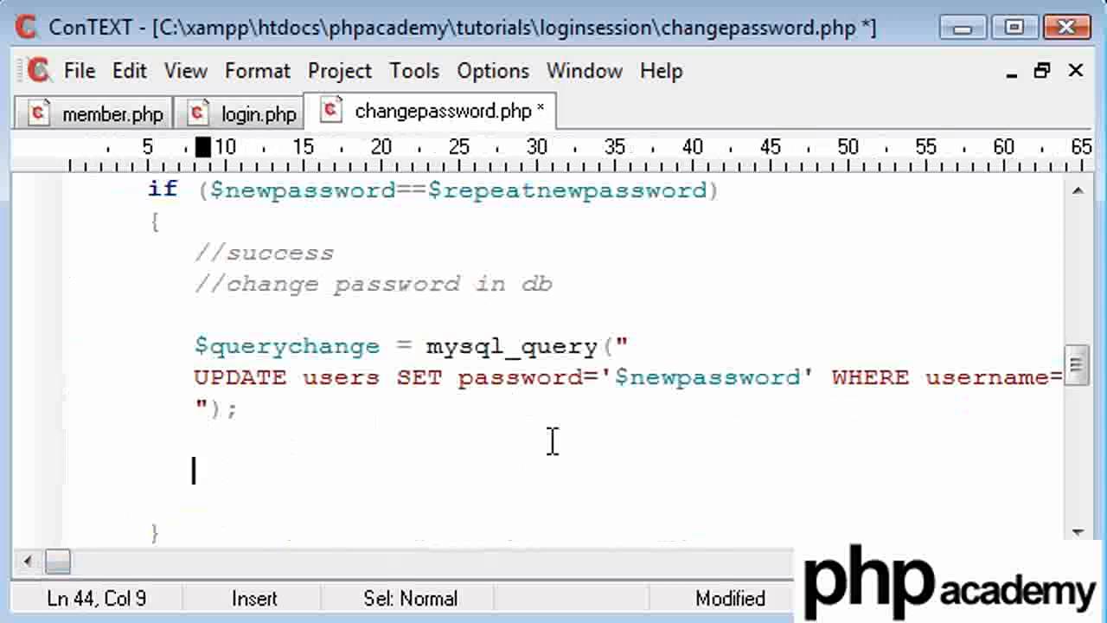
text(die("");)
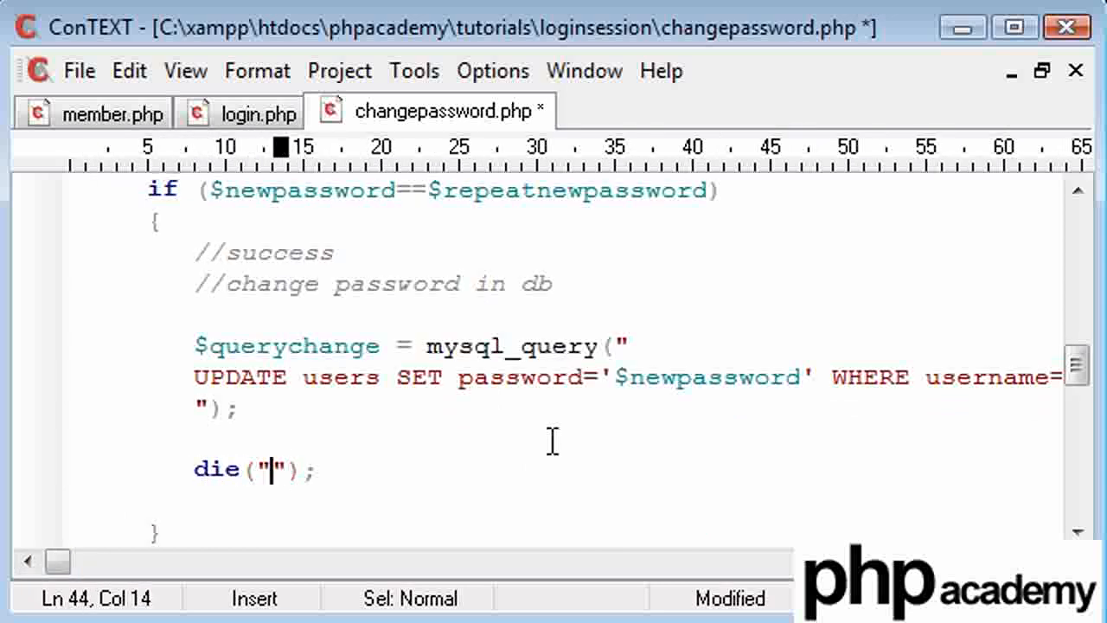
text(y)
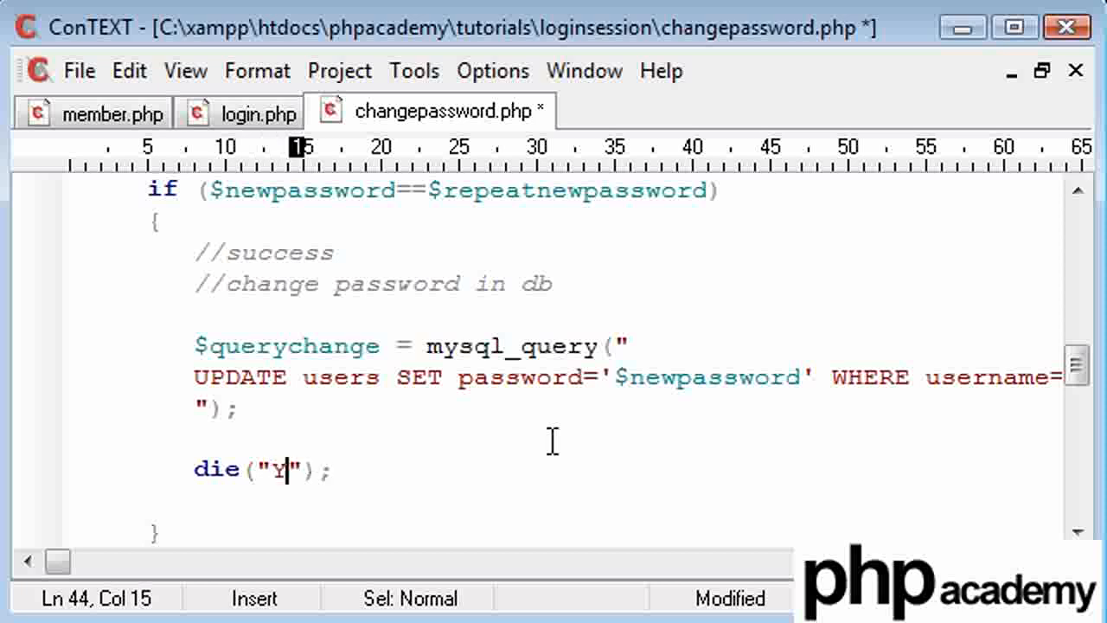
text(our password has been changed)
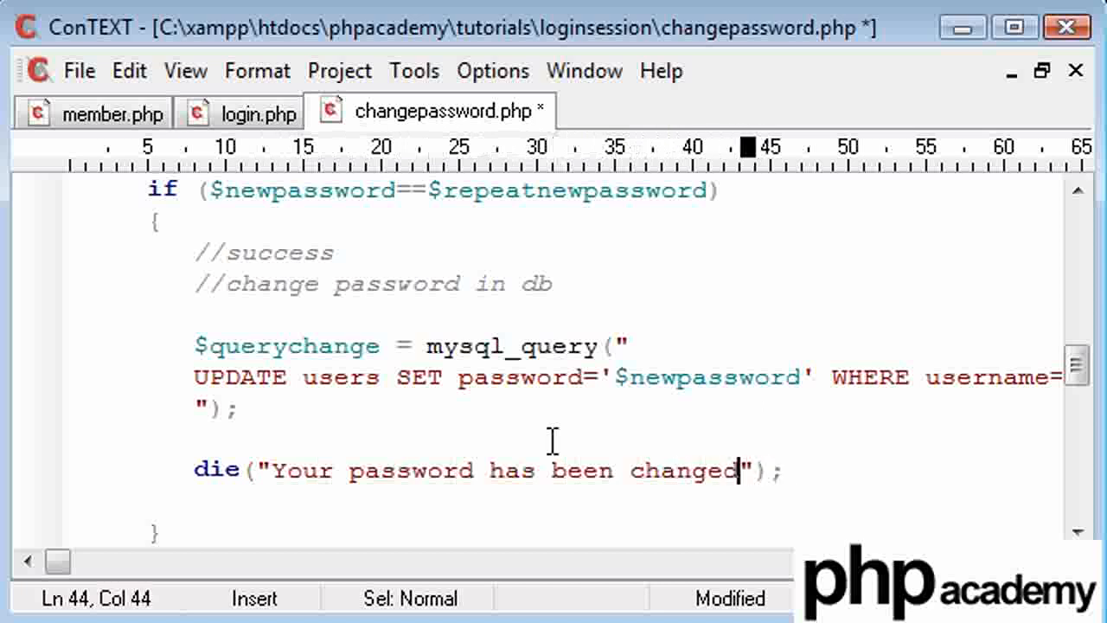
text(. <a href=')
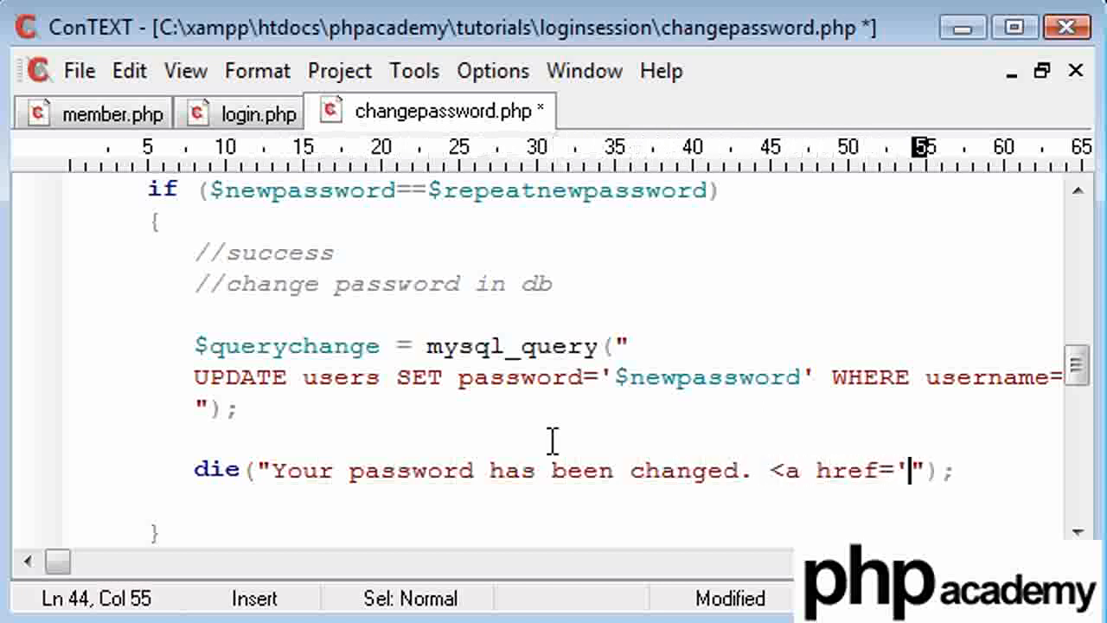
text('></a>)
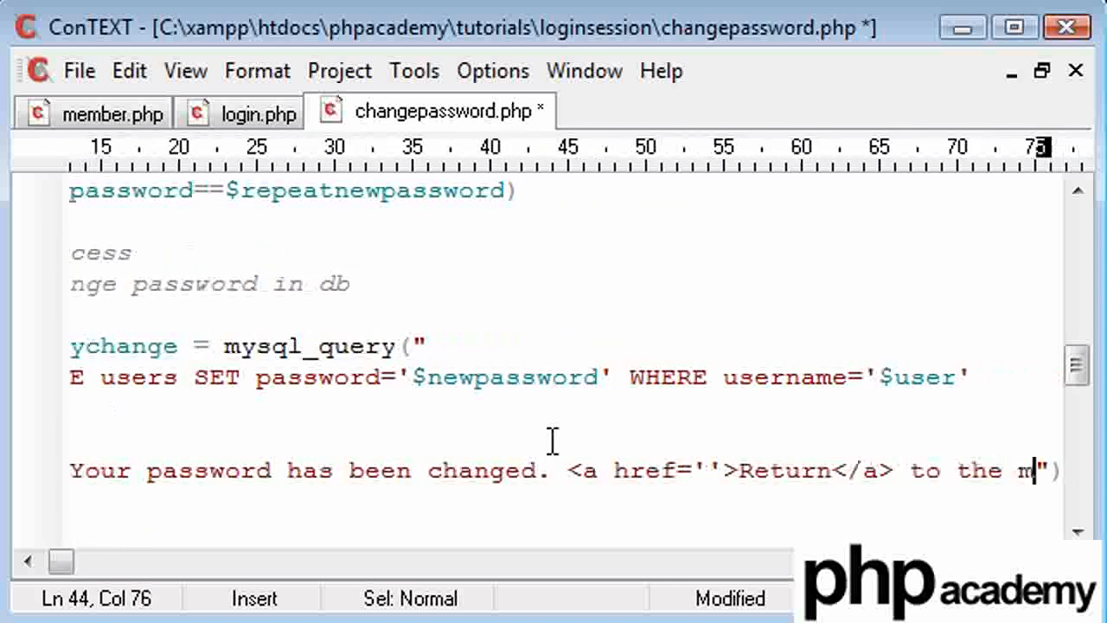
text(ain page)
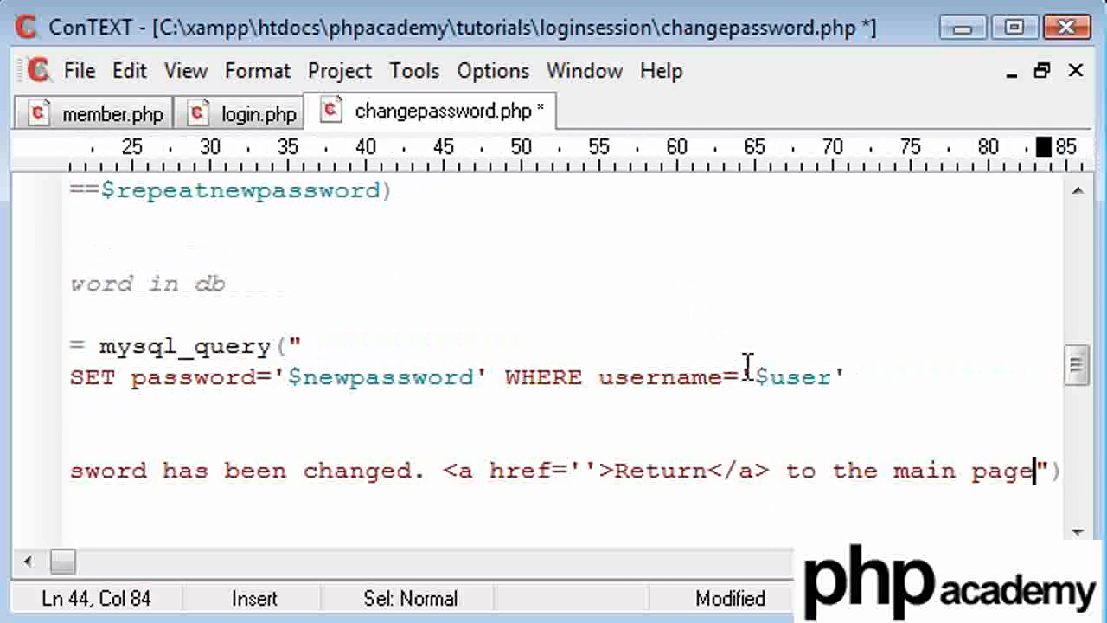
text(index.php')
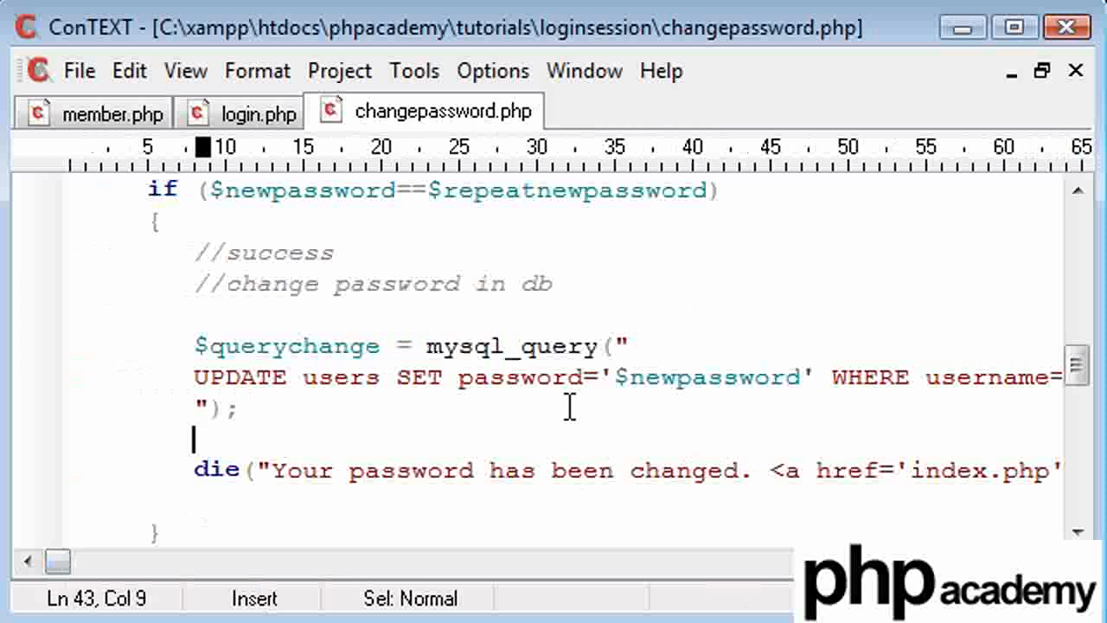
Step: Add session_destroy(); after the UPDATE query and save changepassword.php
text(session_destroy();)
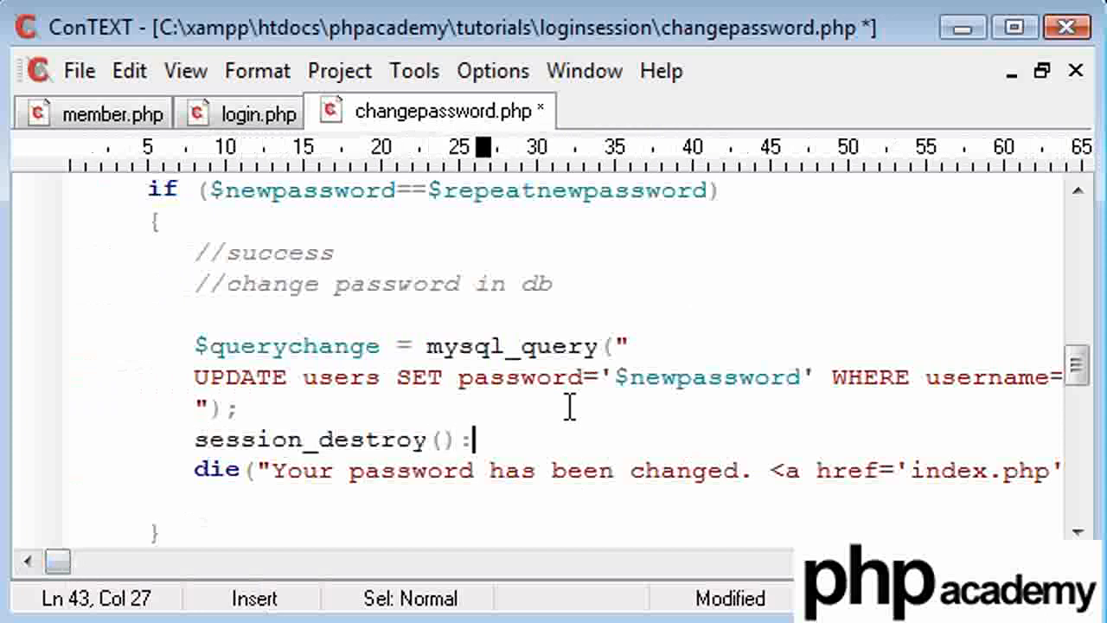
key(ctrl+s)
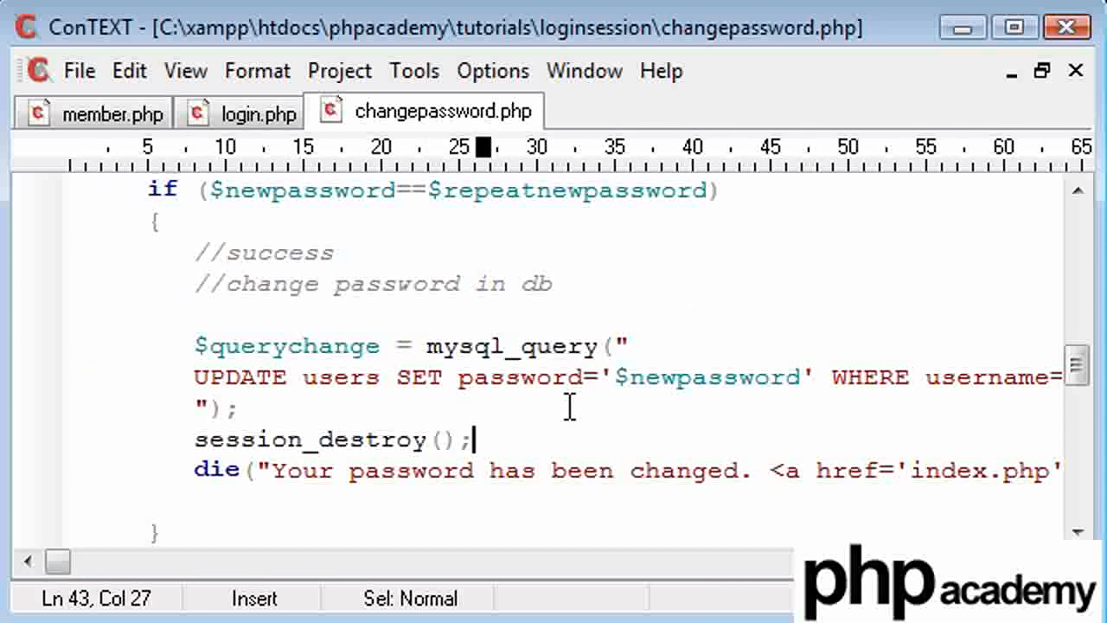
mouse_move(766, 471)
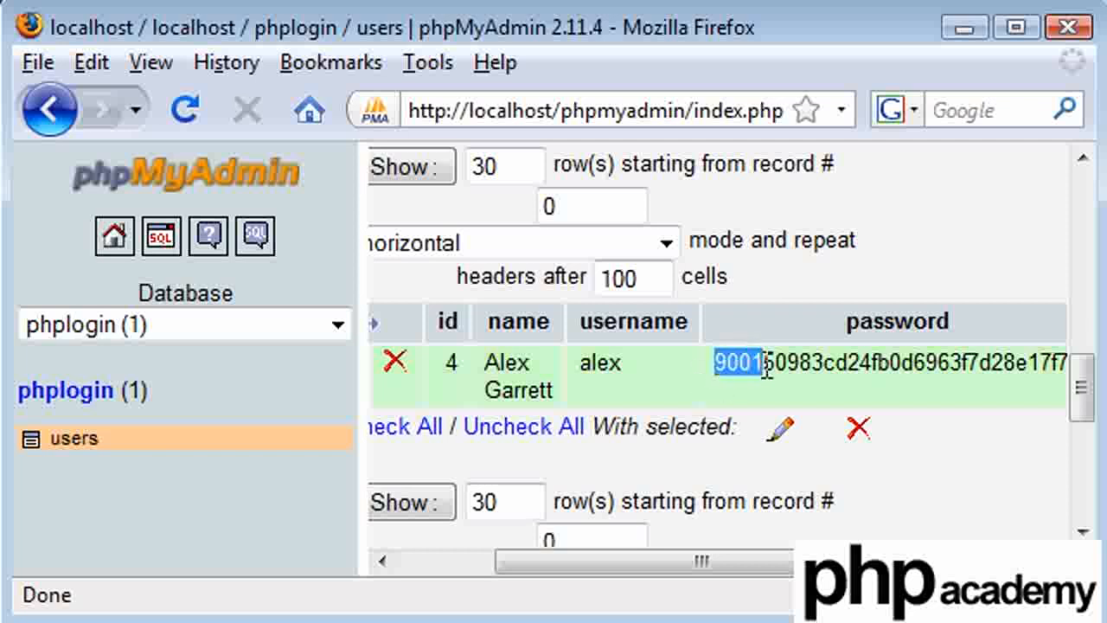
click(48, 109)
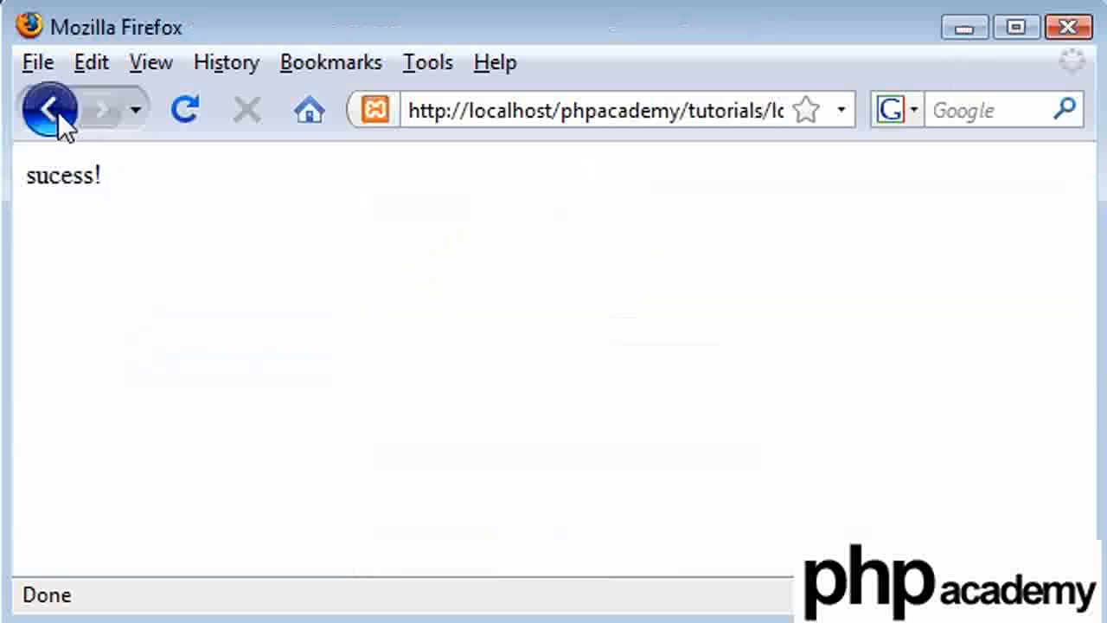
click(48, 108)
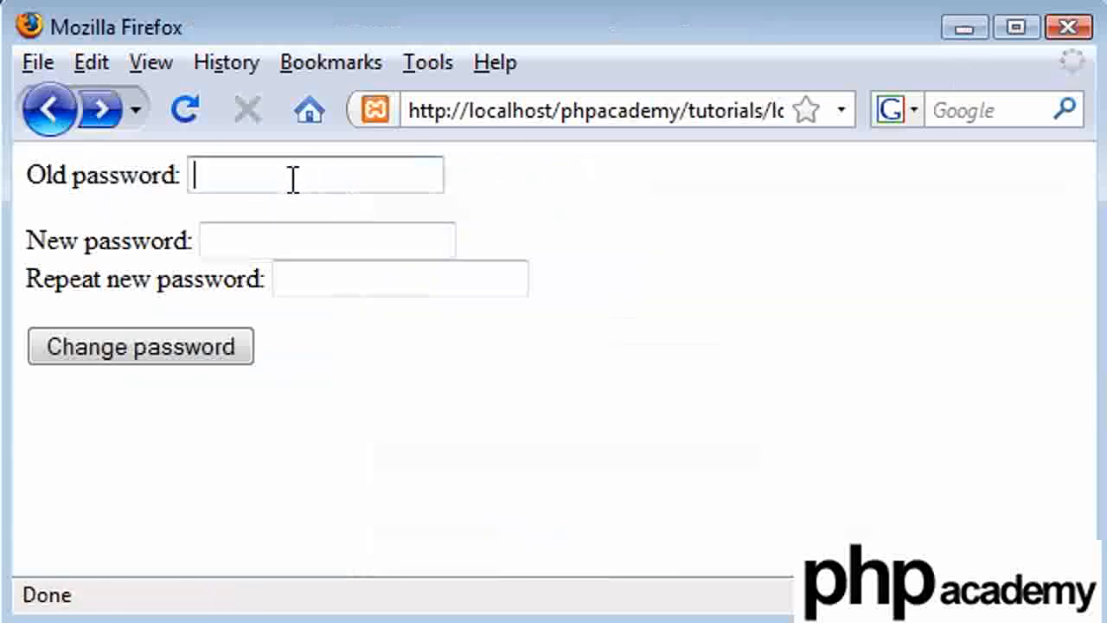
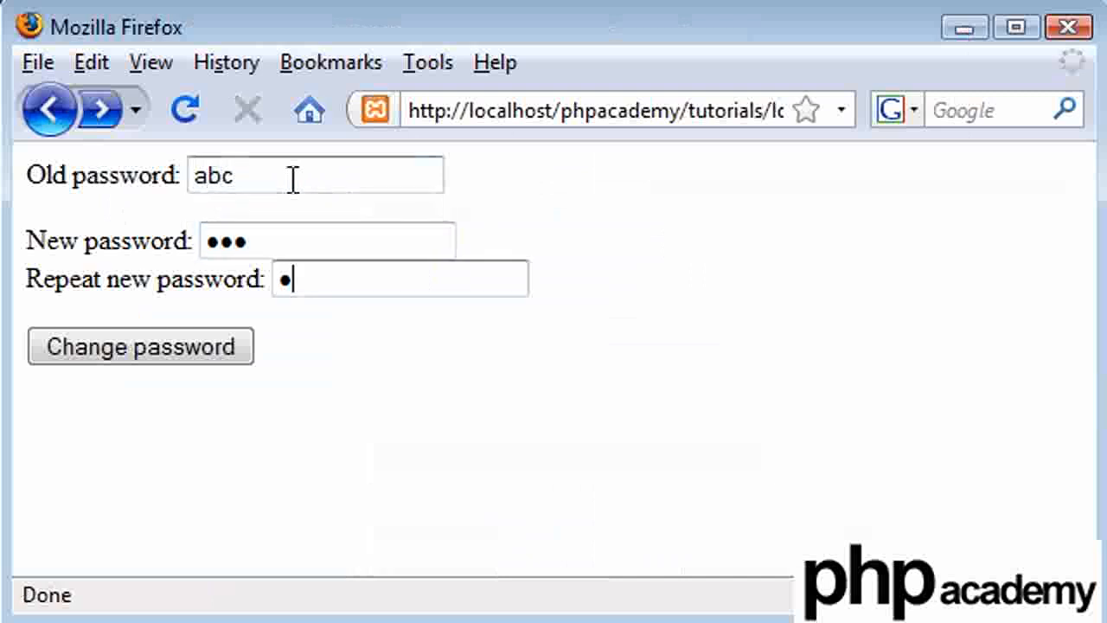
click(140, 346)
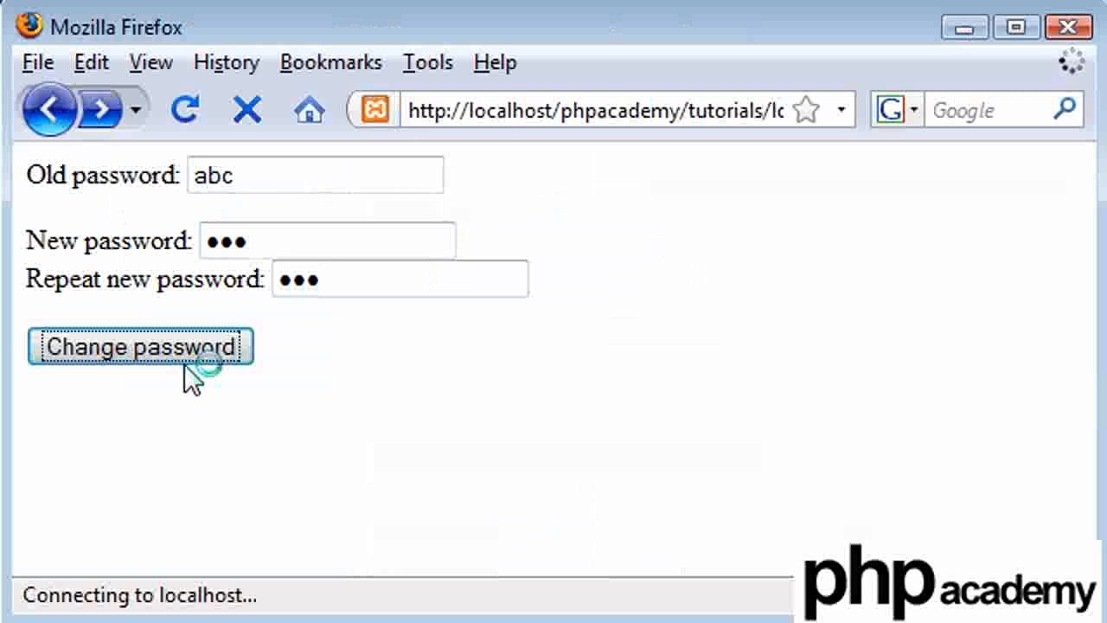
click(138, 346)
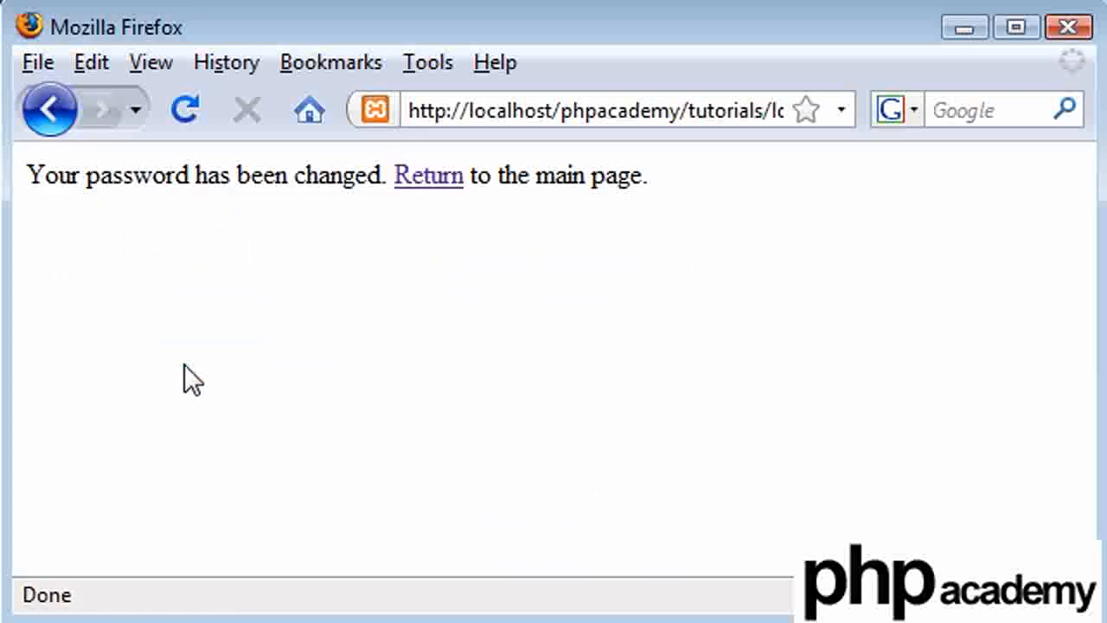
mouse_move(428, 175)
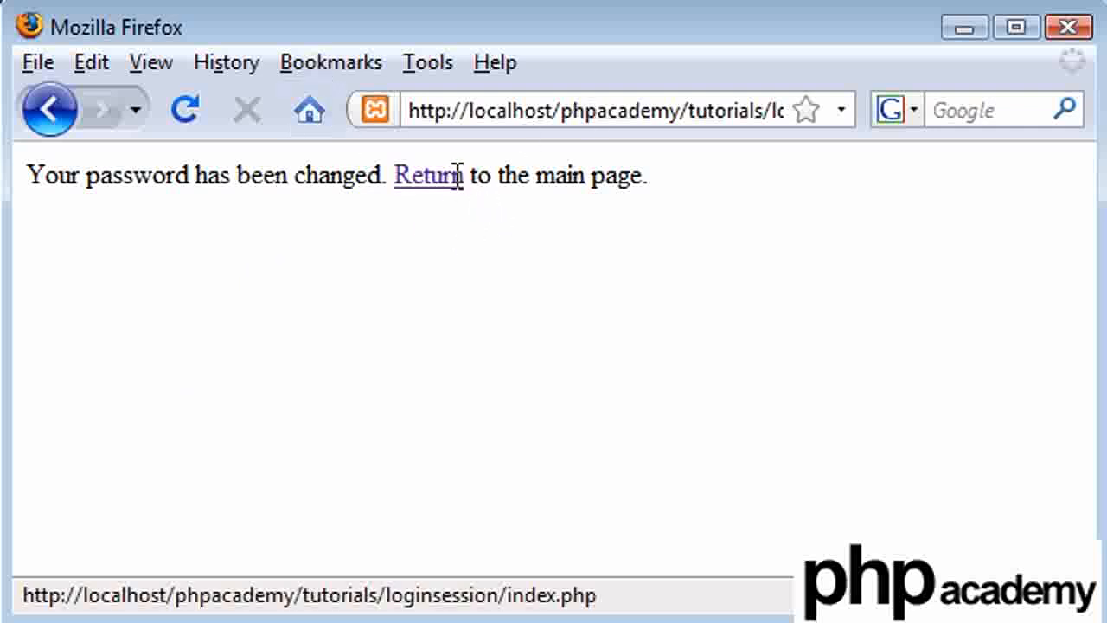
Step: Follow the confirmation's Return link back to index.php
click(429, 175)
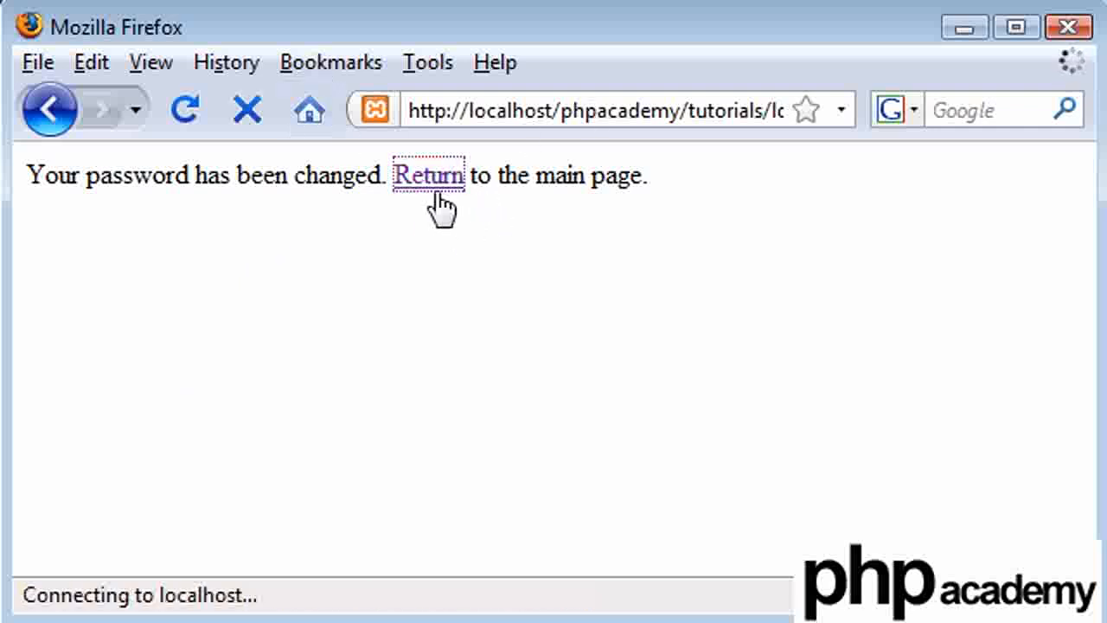
click(429, 175)
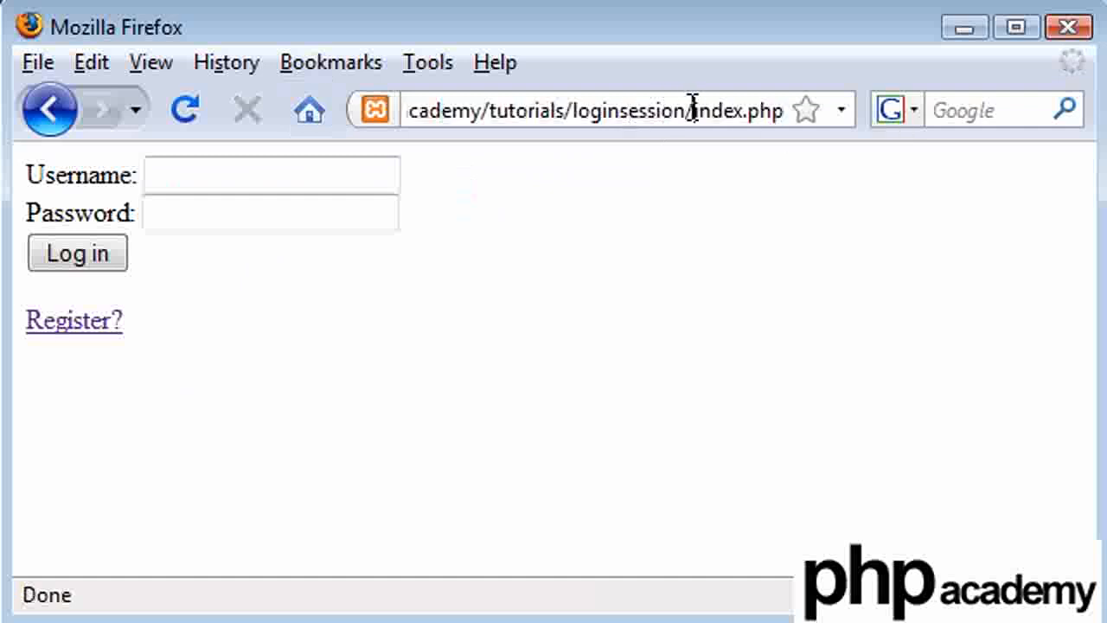
Step: Go to member.php and try logging in as alex with the new password
text(member.php)
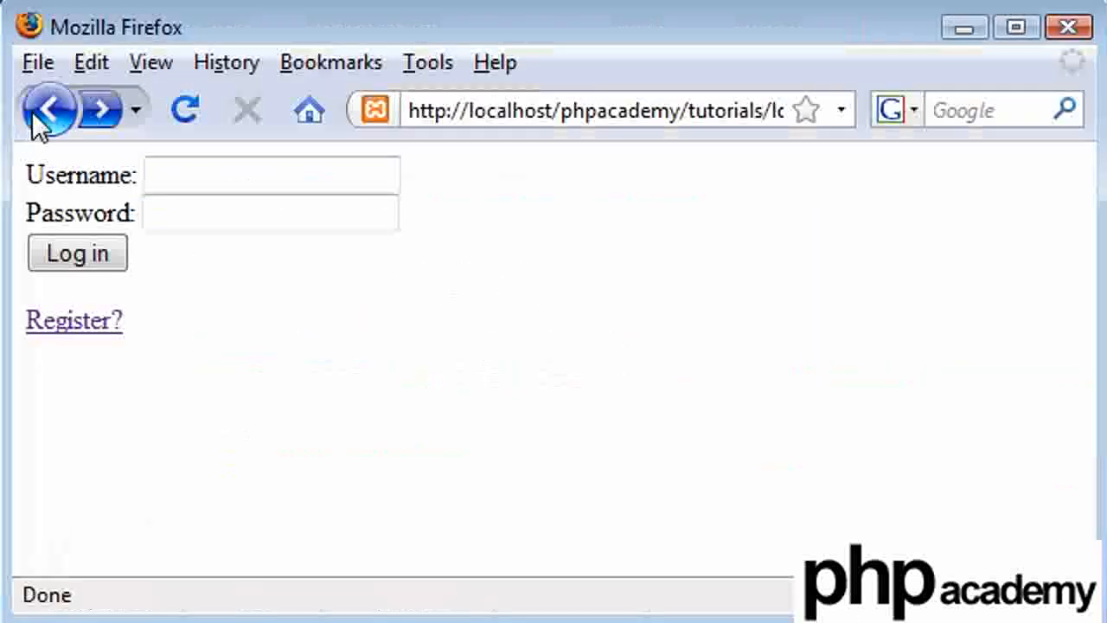
text(alex)
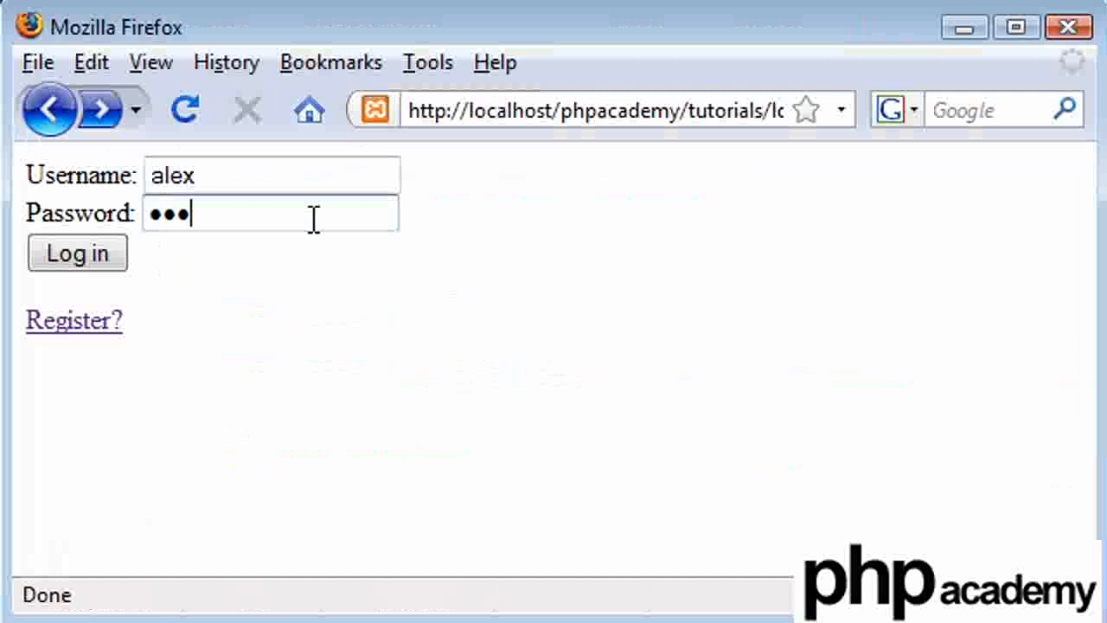
click(77, 254)
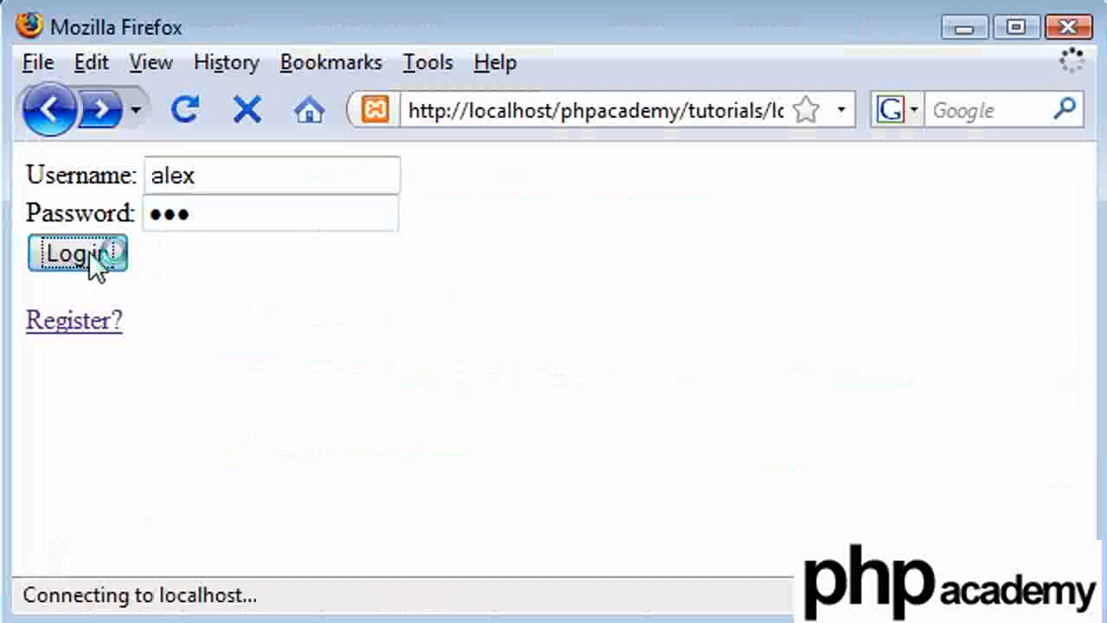
click(76, 253)
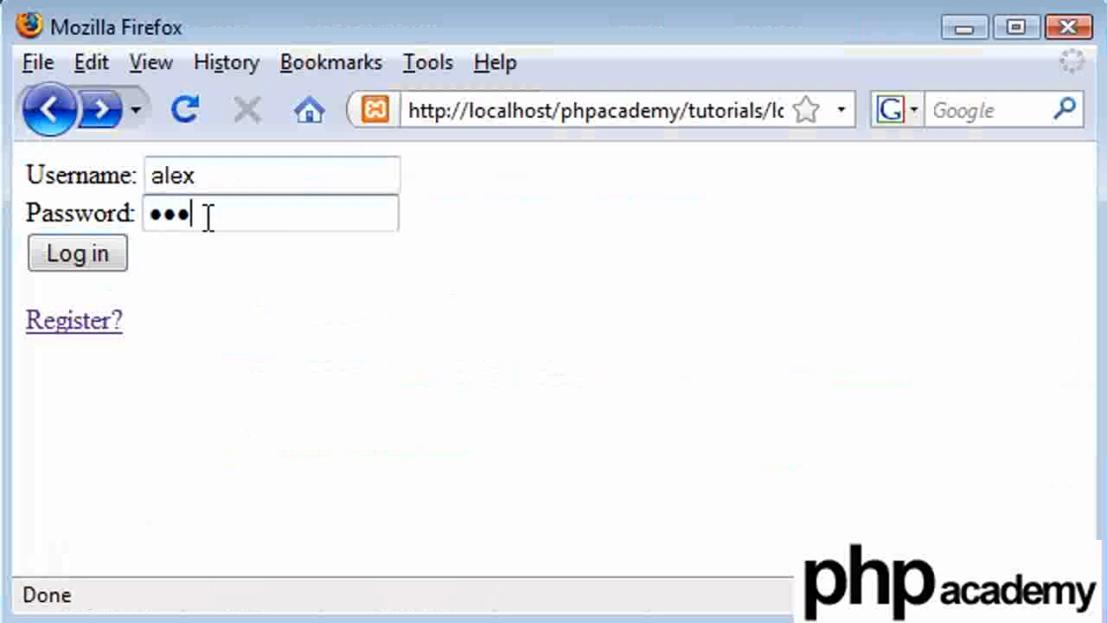
click(77, 254)
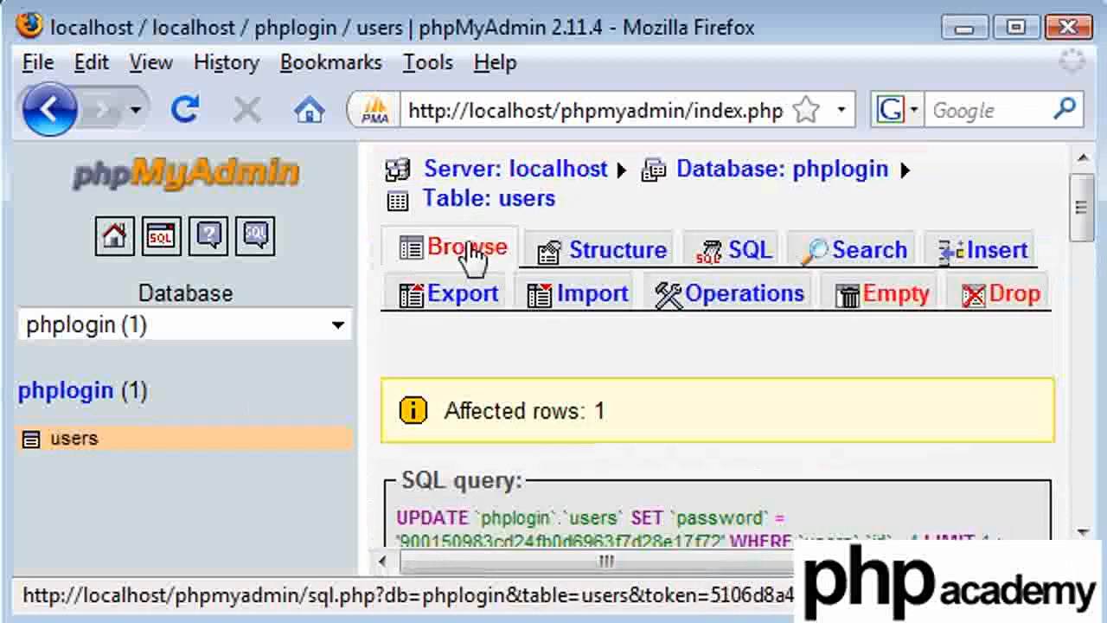
click(466, 248)
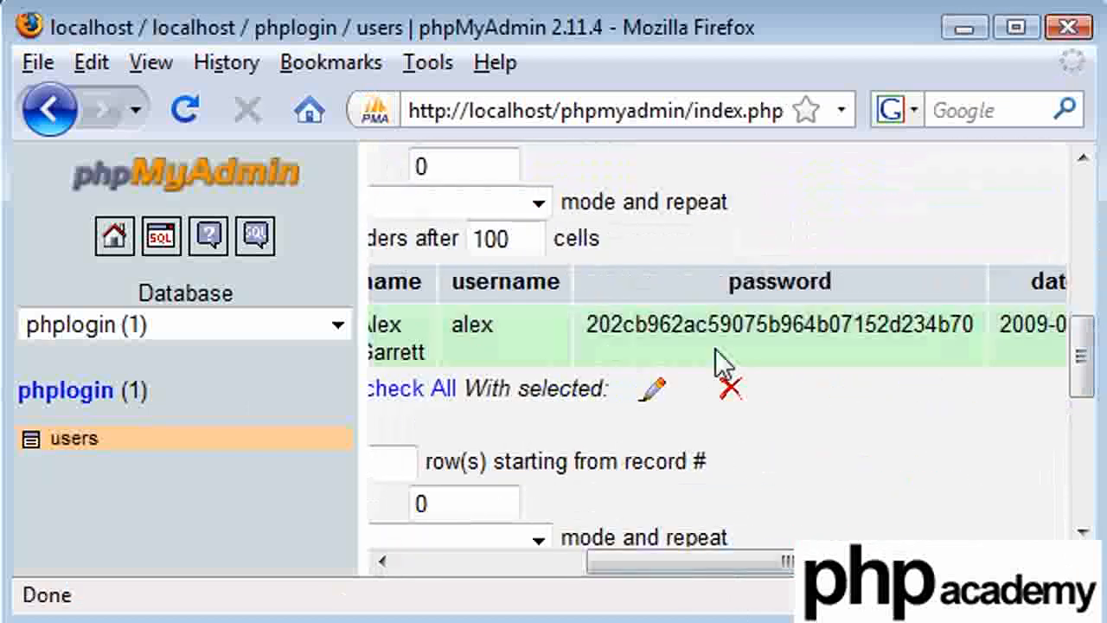
double_click(601, 324)
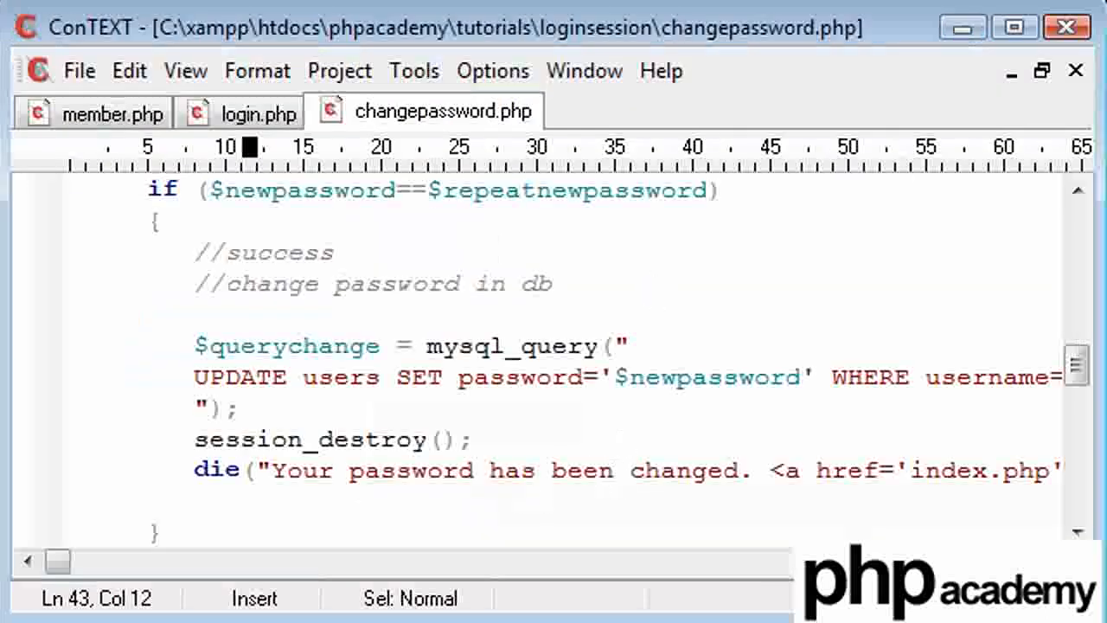
scroll(down, 3)
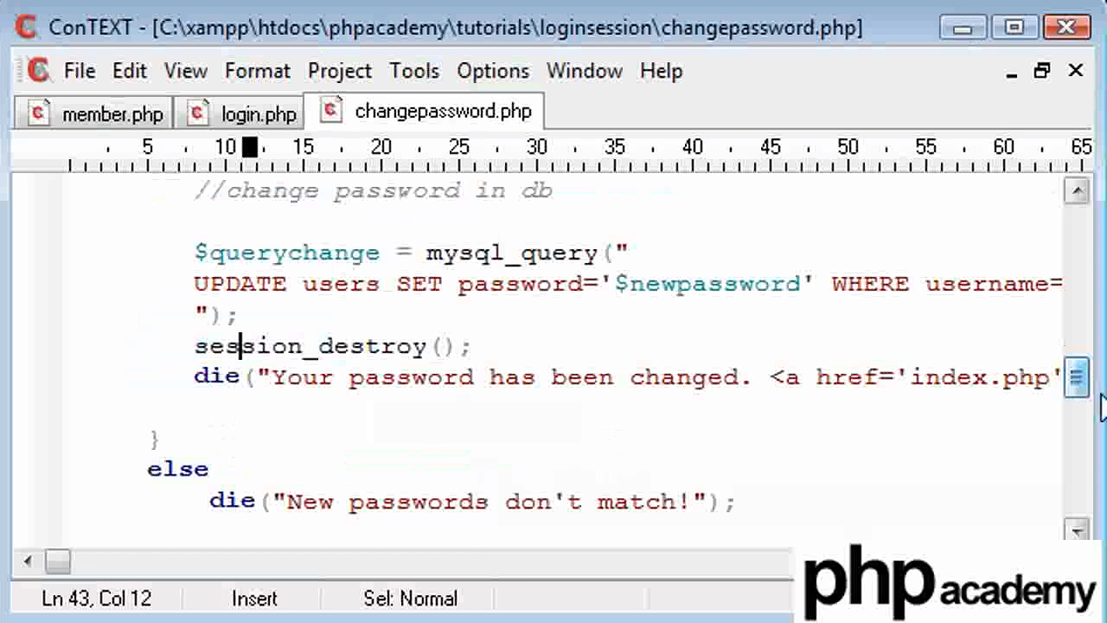
click(881, 283)
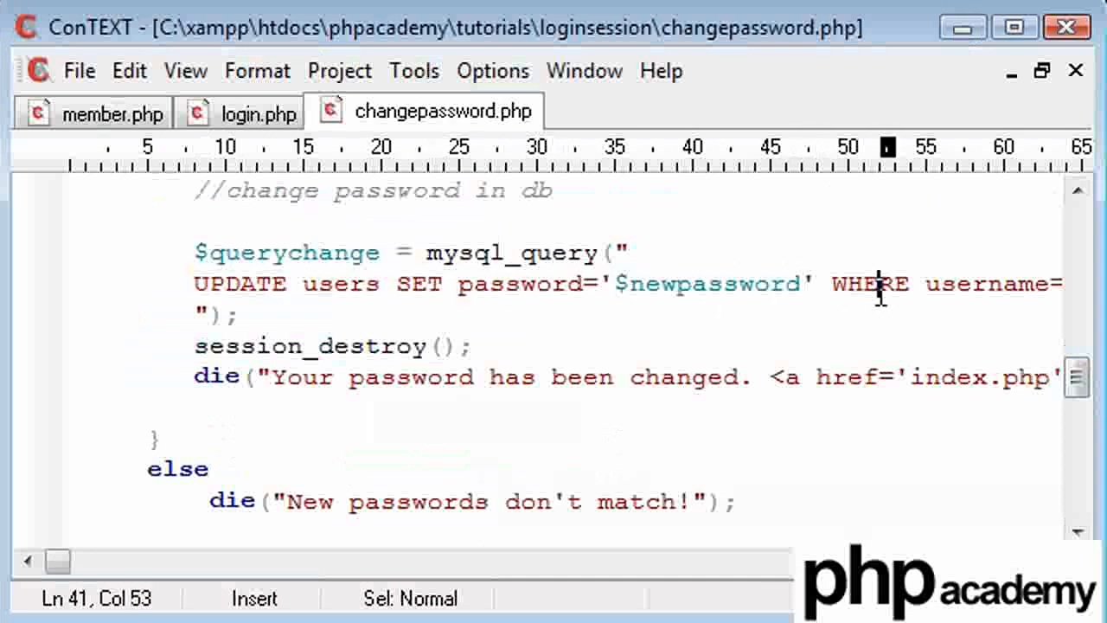
scroll(down, 3)
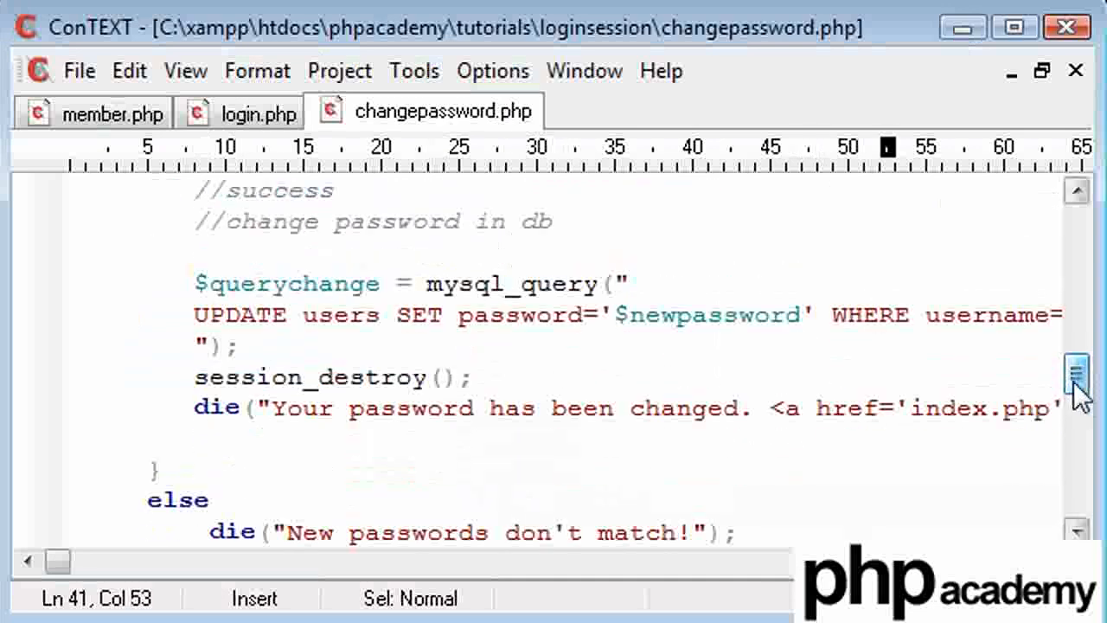
drag(1077, 372, 1077, 286)
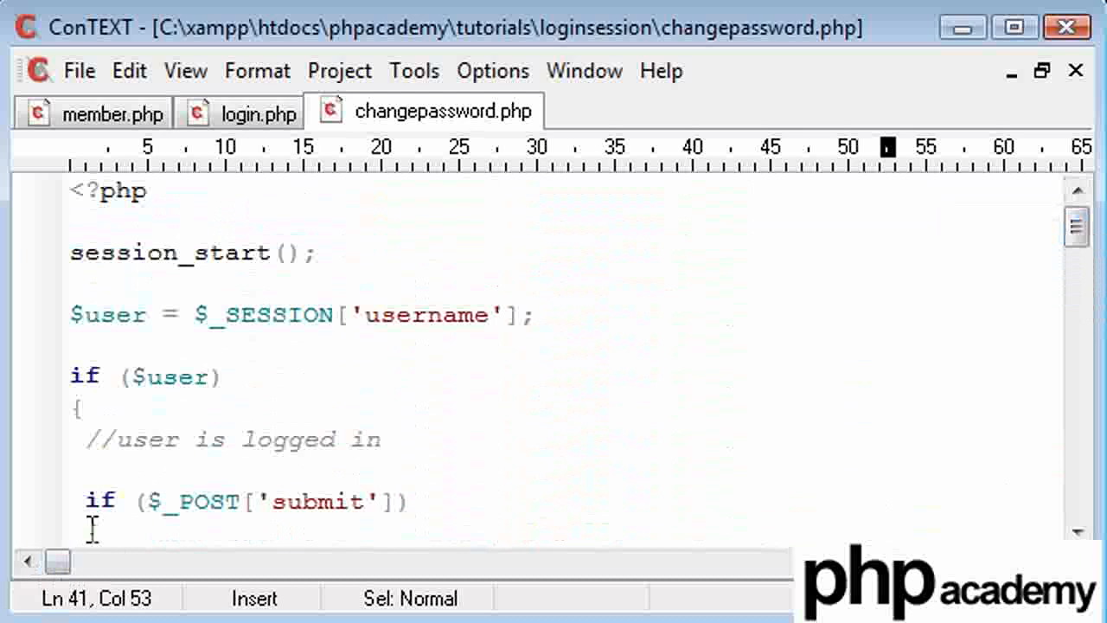
mouse_move(654, 205)
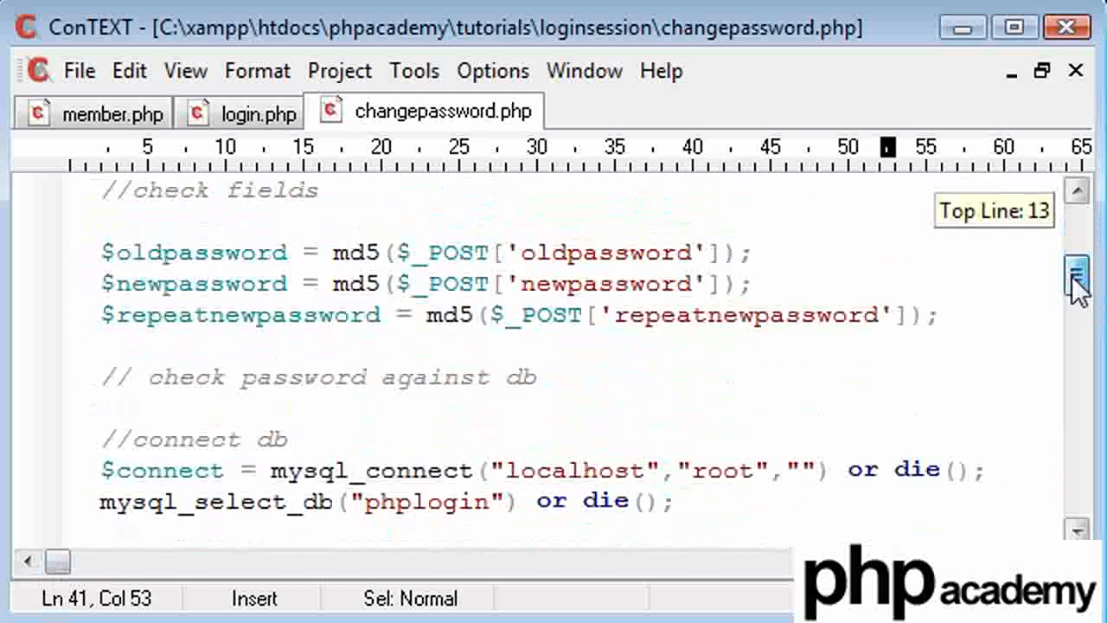
scroll(down, 3)
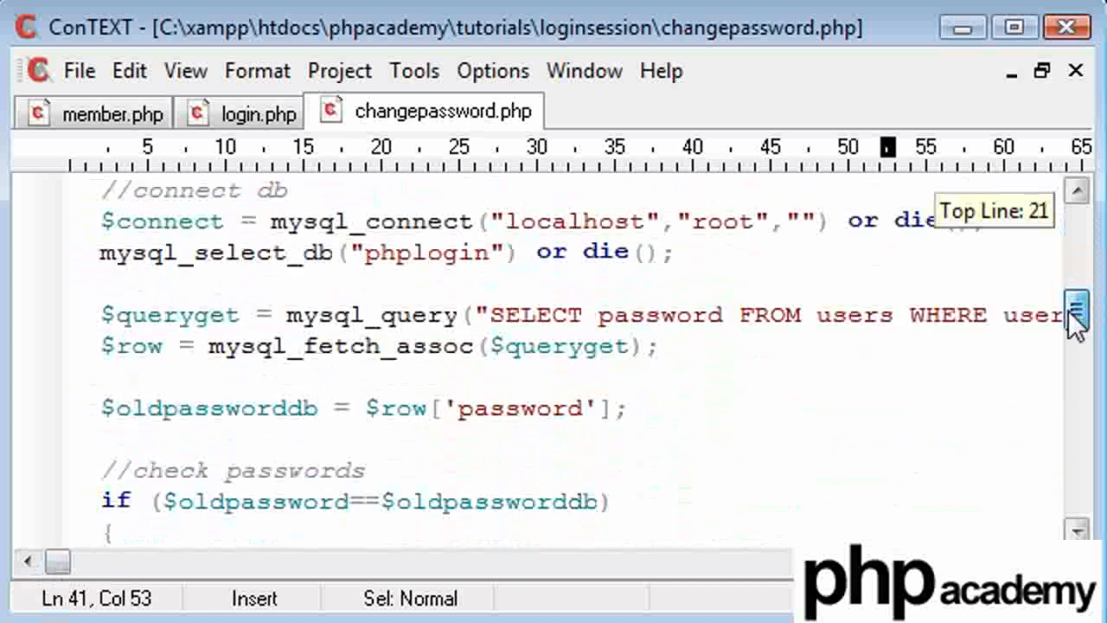
scroll(down, 3)
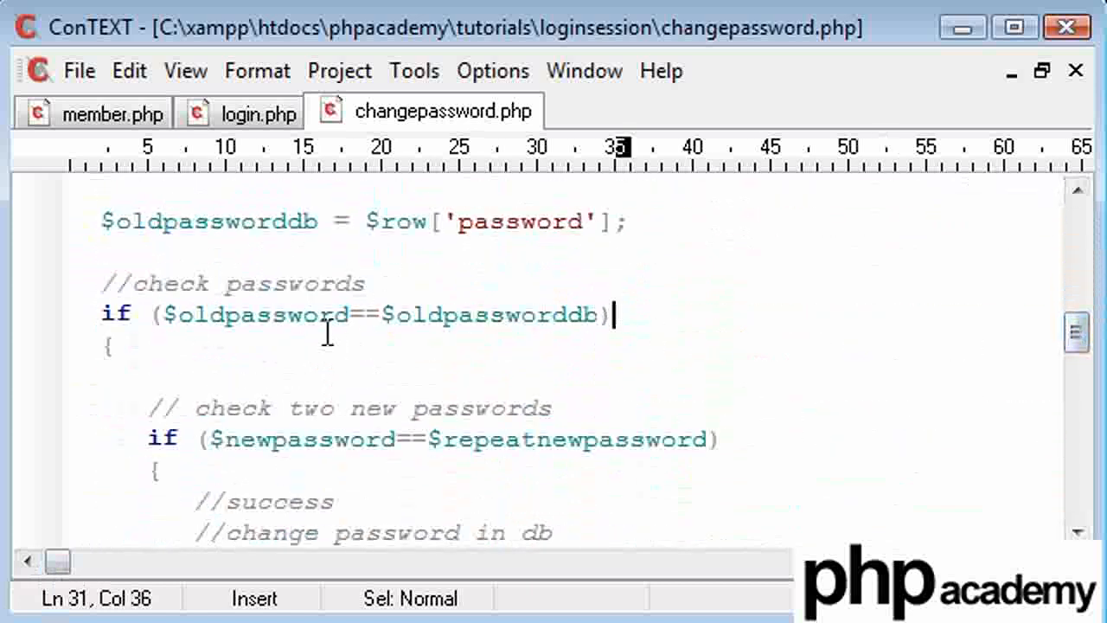
click(113, 346)
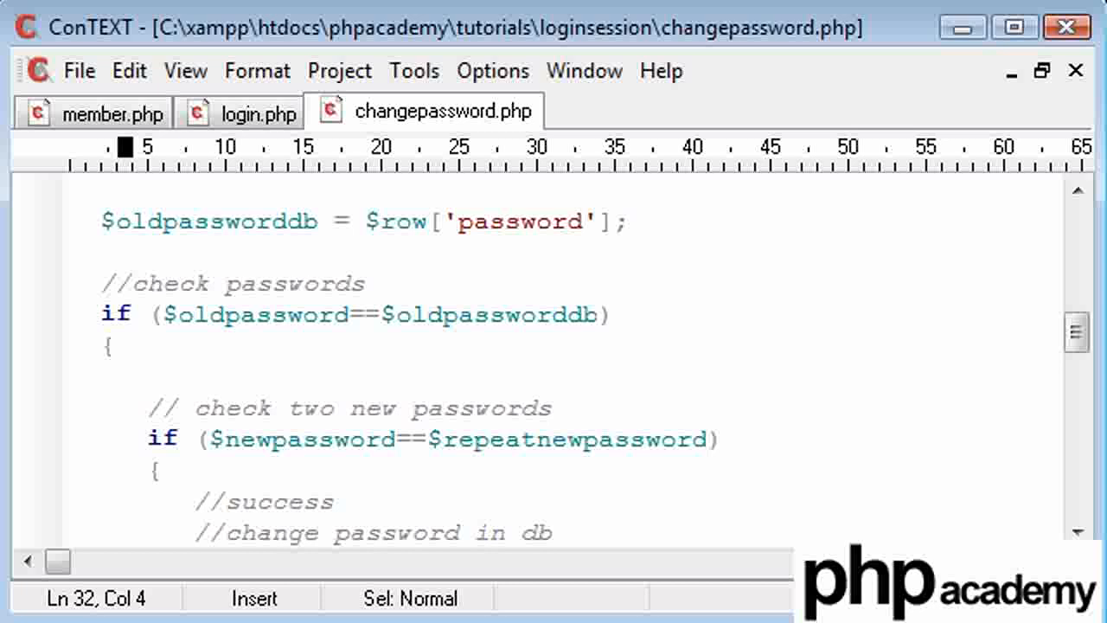
click(115, 345)
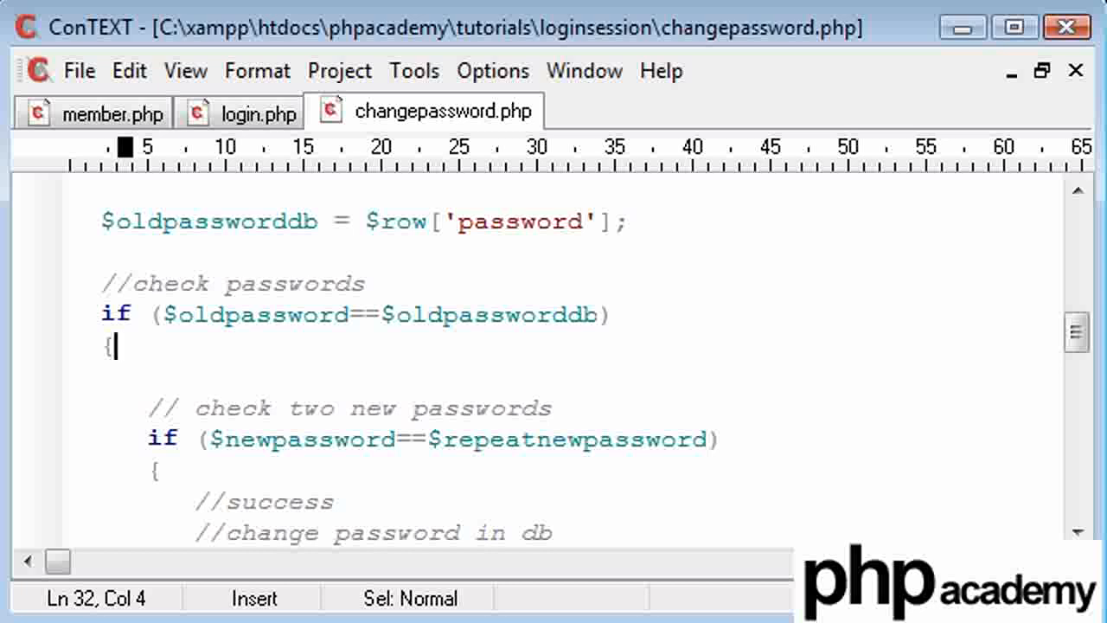